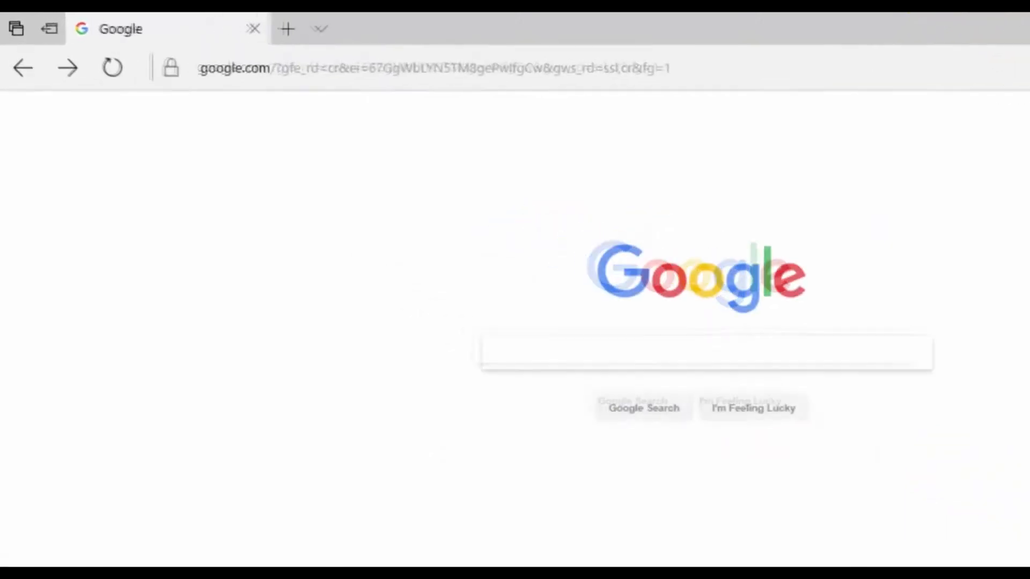
- Go to video-editor-software.com and follow Download Now to the Movavi site
{"action": "left_click", "coordinate": [433, 68]}
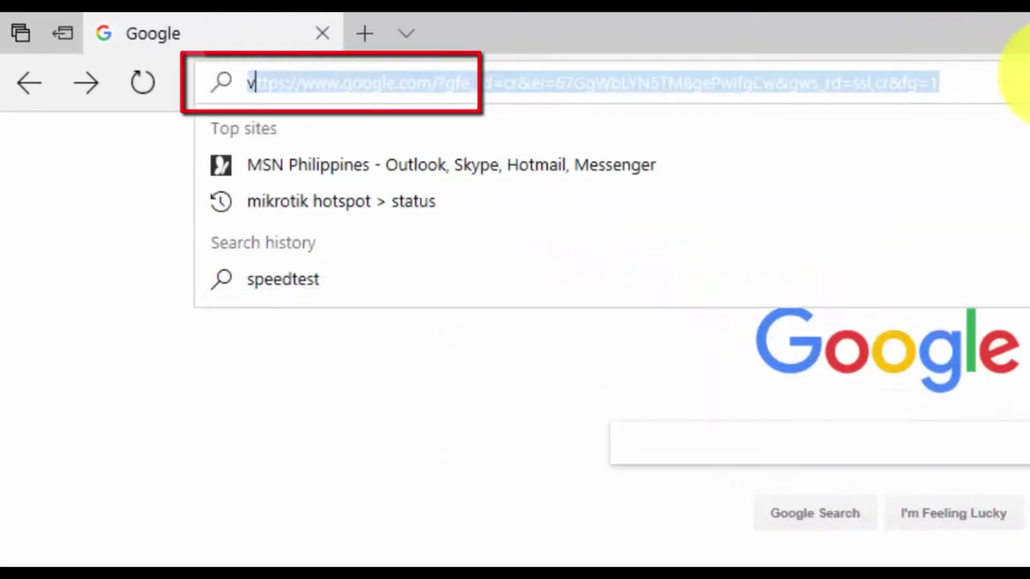
{"action": "type", "text": "video-editor-software.com/"}
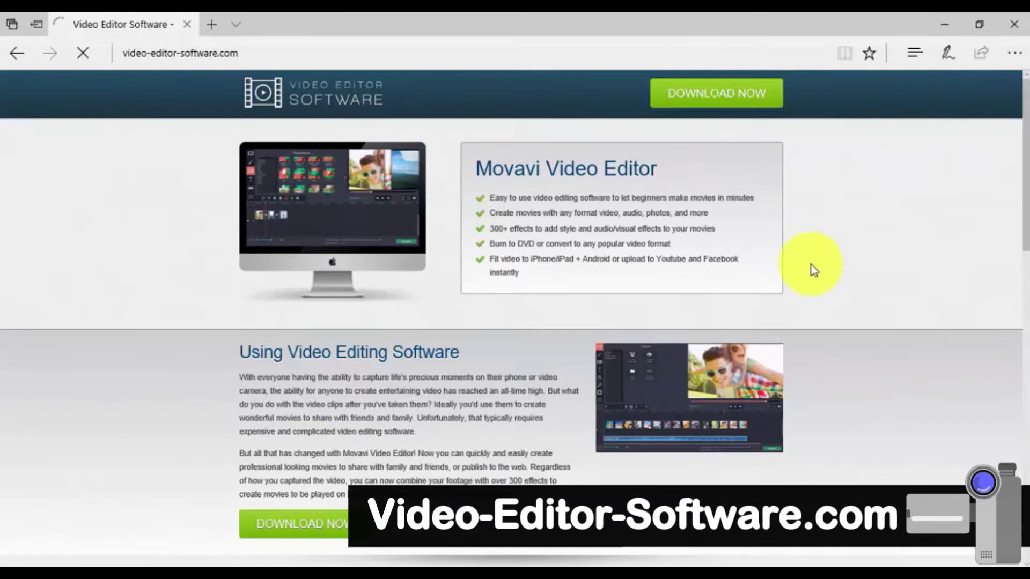
{"action": "left_click", "coordinate": [714, 92]}
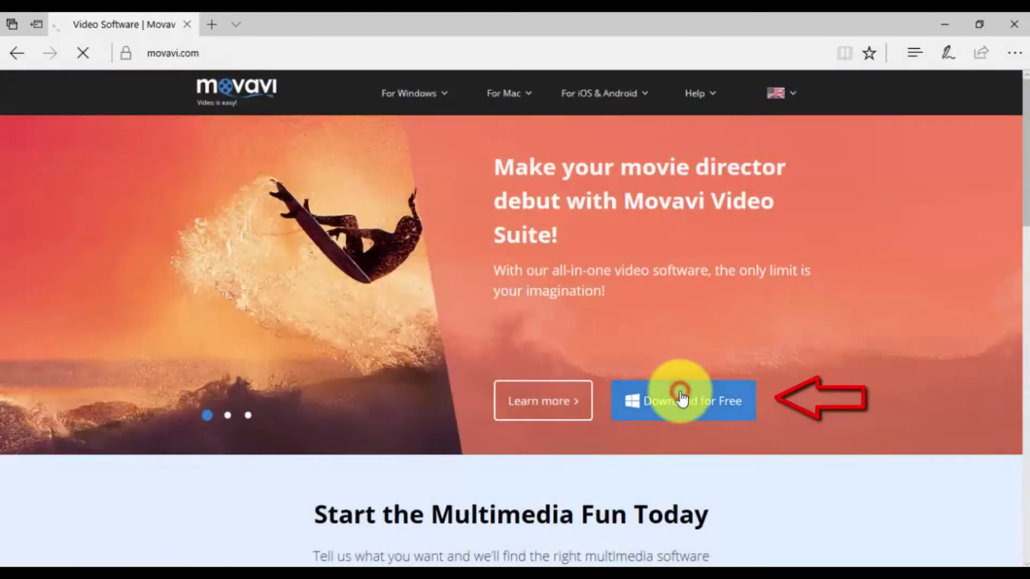
- Download the free Movavi installer and save the file in Edge
{"action": "left_click", "coordinate": [683, 400]}
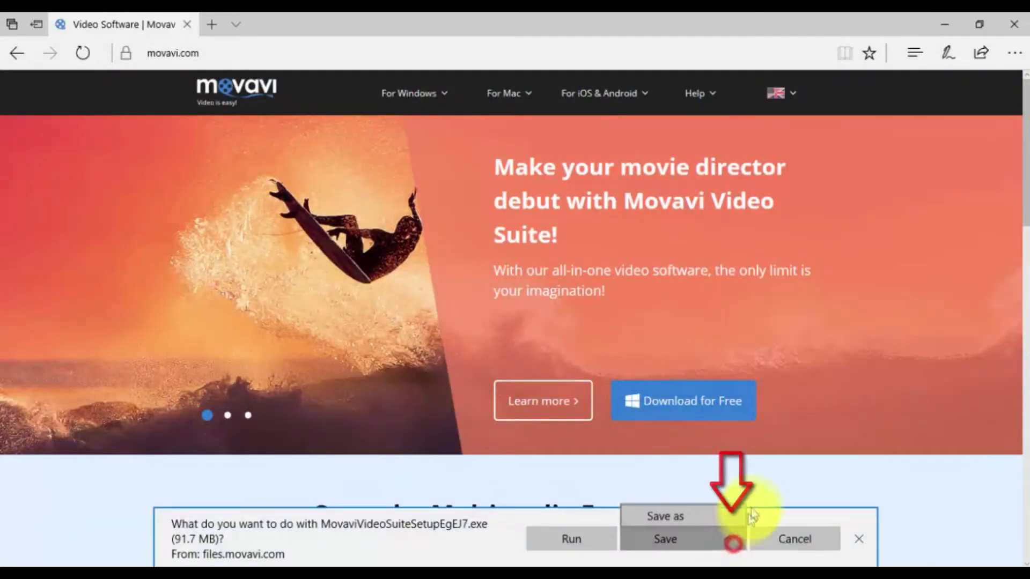
{"action": "left_click", "coordinate": [665, 518]}
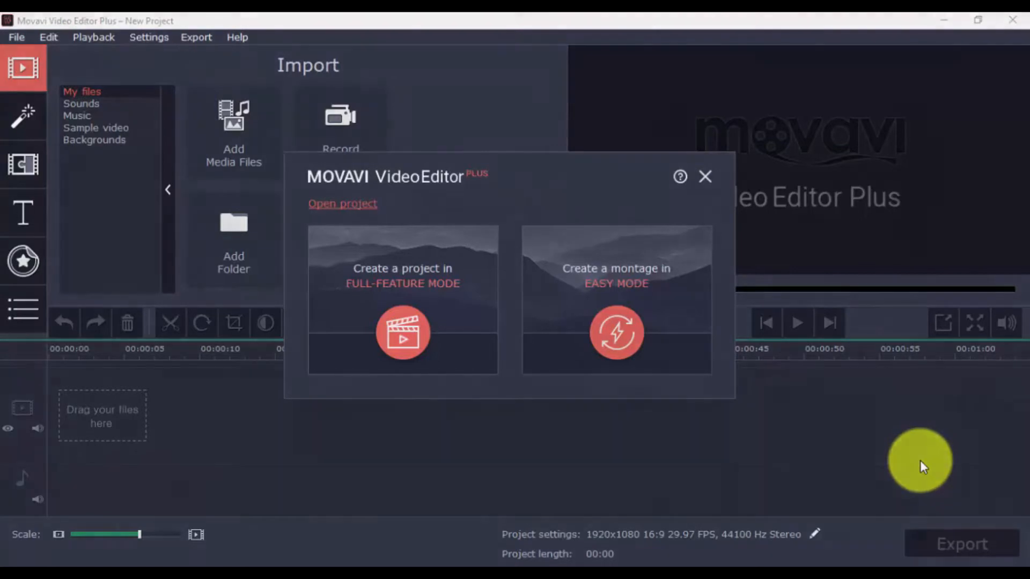
- Create a new project in Full-Feature Mode from the welcome dialog
{"action": "left_click", "coordinate": [705, 177]}
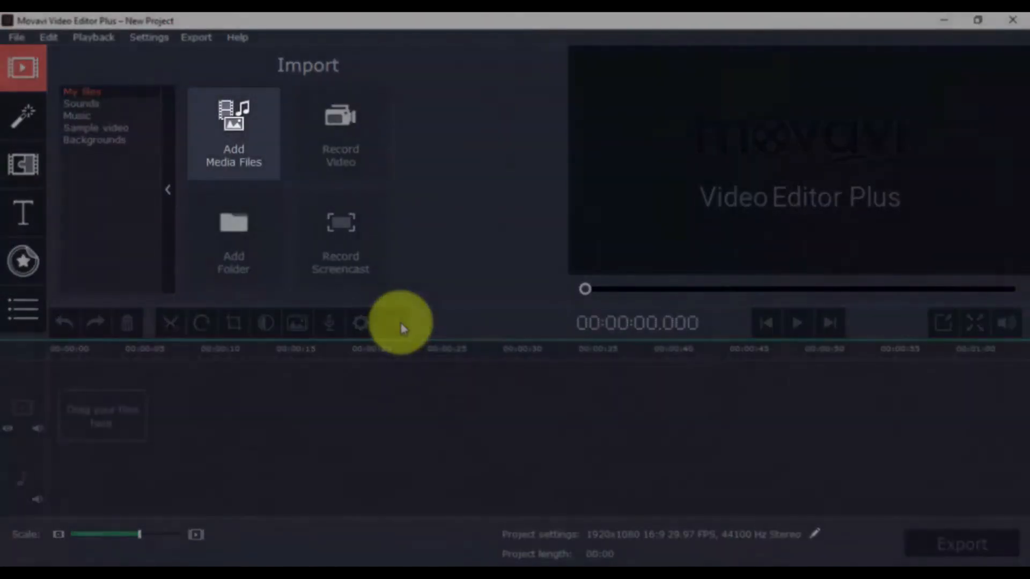
{"action": "mouse_move", "coordinate": [340, 133]}
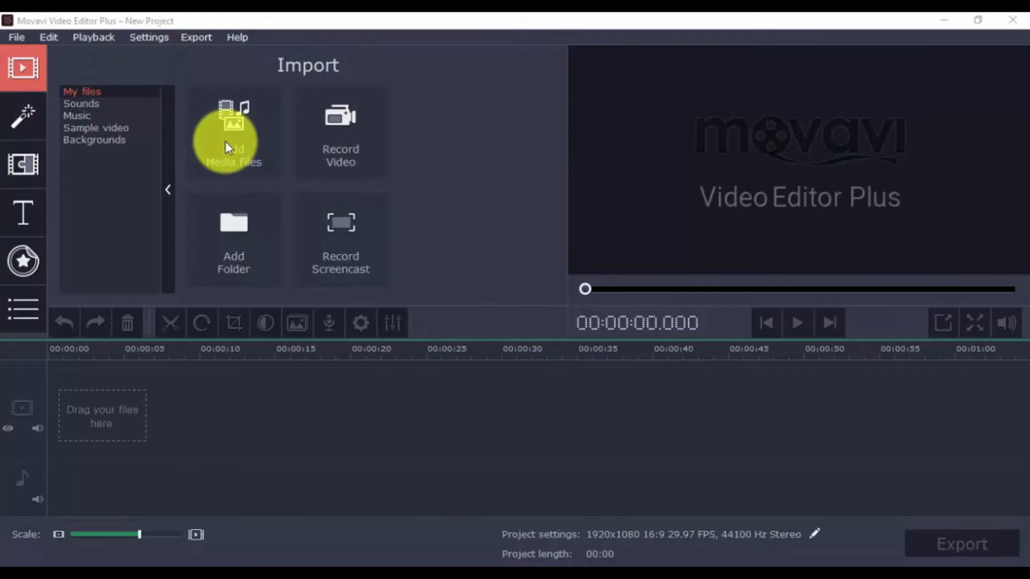
- Import the videoblocks mountain cycling clip through Add Media Files
{"action": "left_click", "coordinate": [233, 130]}
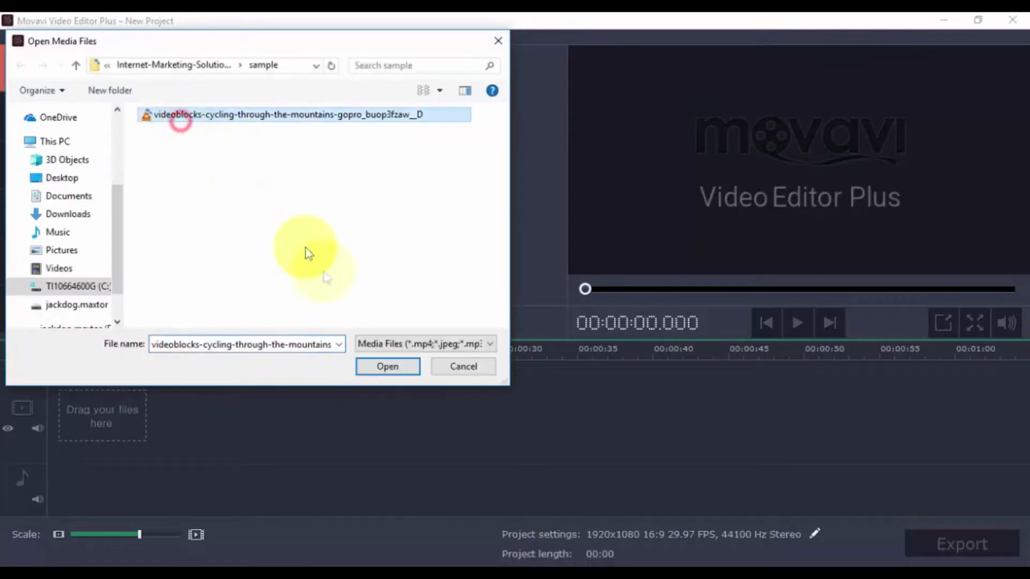
{"action": "left_click", "coordinate": [388, 367]}
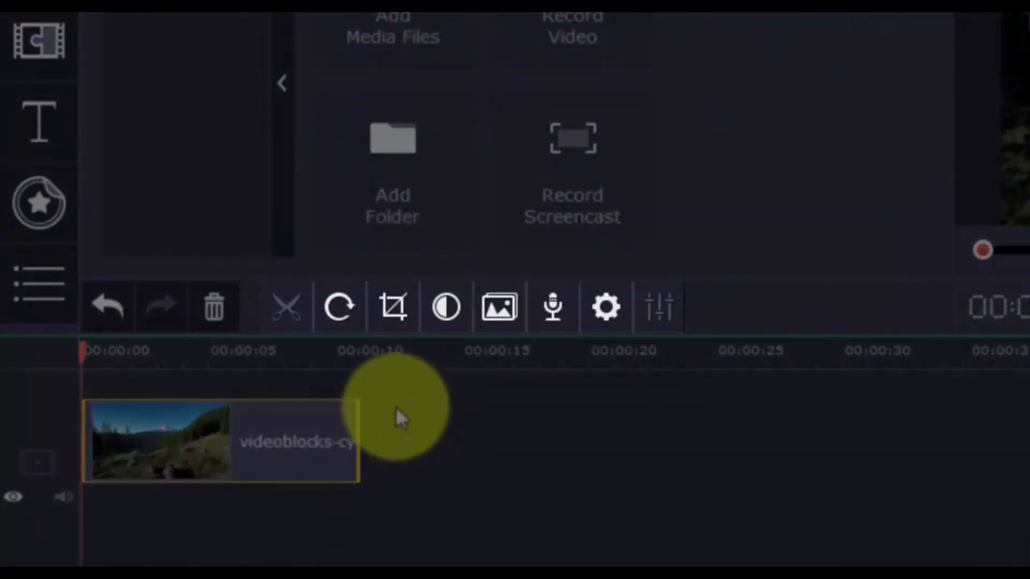
{"action": "mouse_move", "coordinate": [288, 308]}
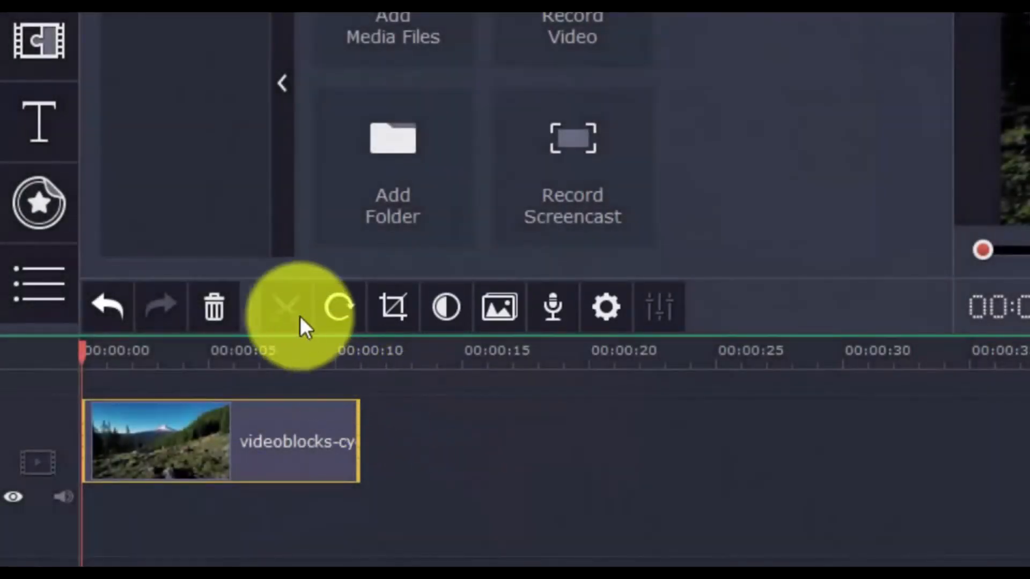
{"action": "mouse_move", "coordinate": [394, 308]}
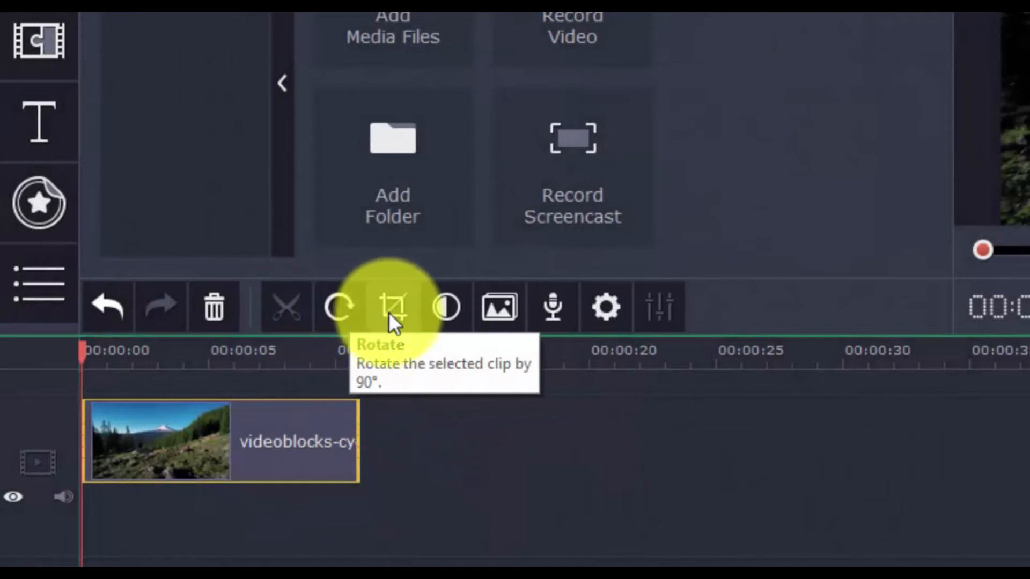
{"action": "mouse_move", "coordinate": [498, 307]}
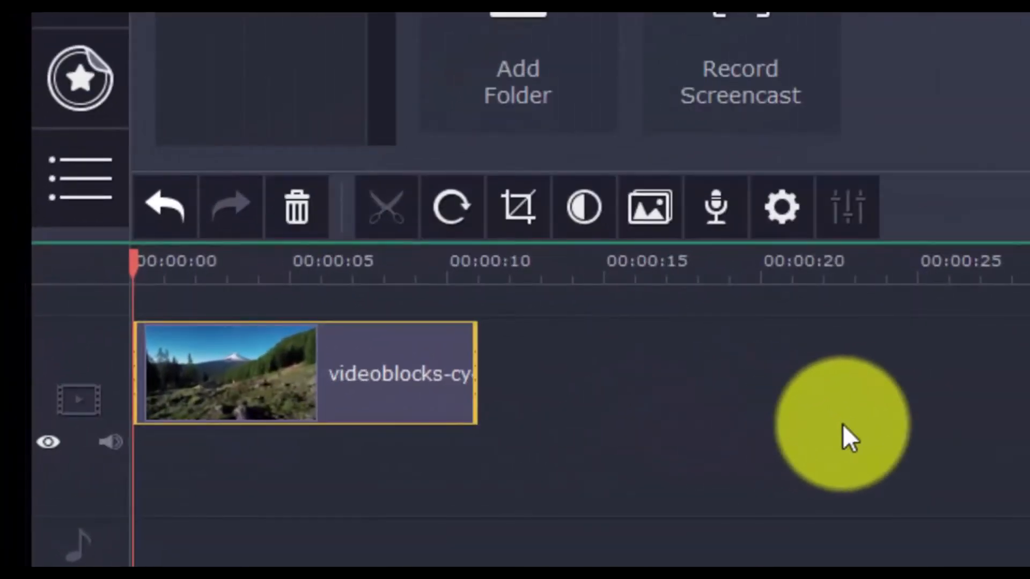
- Split the cycling clip at 00:00:10 and delete the short trailing piece
{"action": "left_click", "coordinate": [449, 348]}
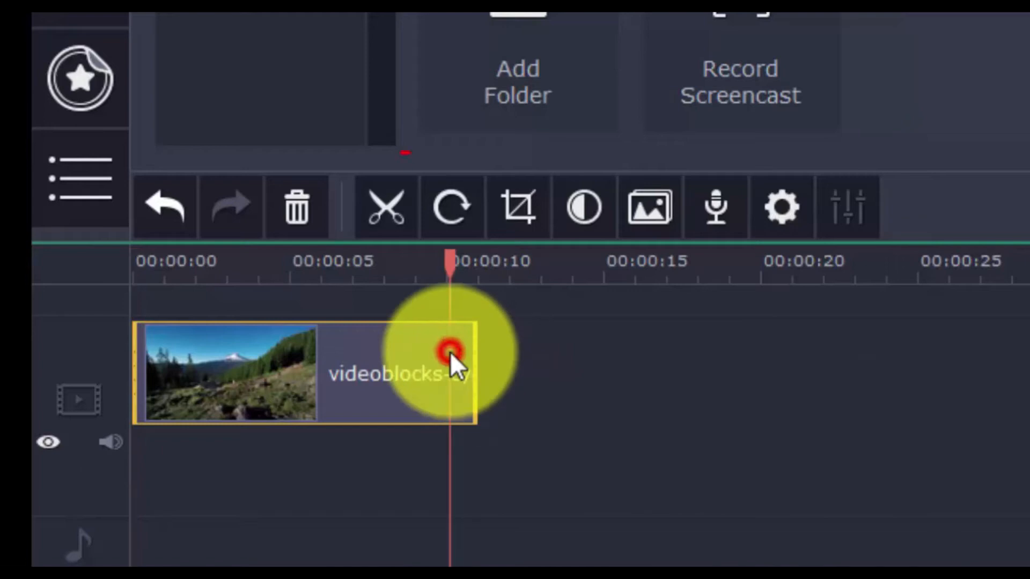
{"action": "left_click", "coordinate": [386, 207]}
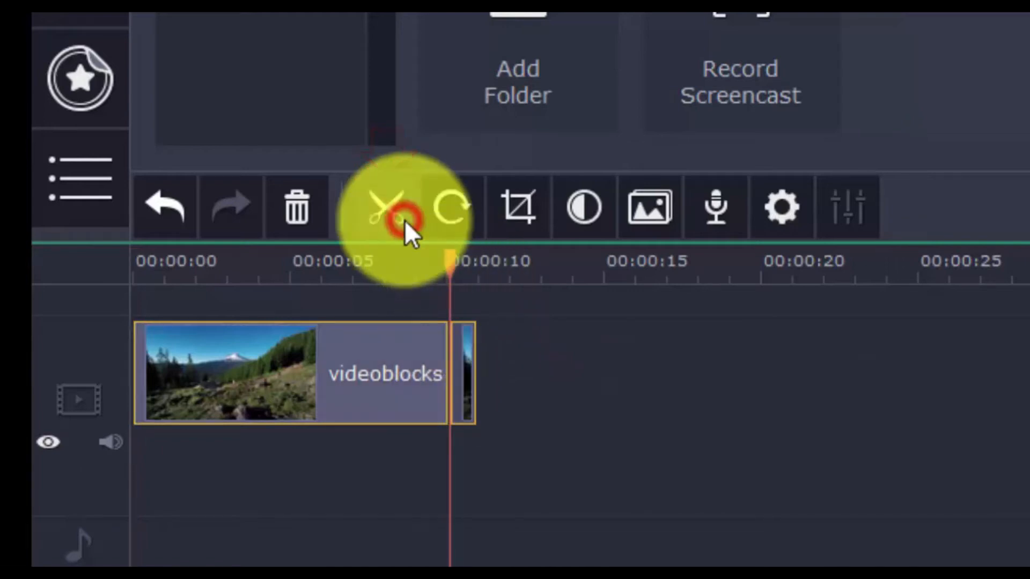
{"action": "left_click", "coordinate": [388, 206]}
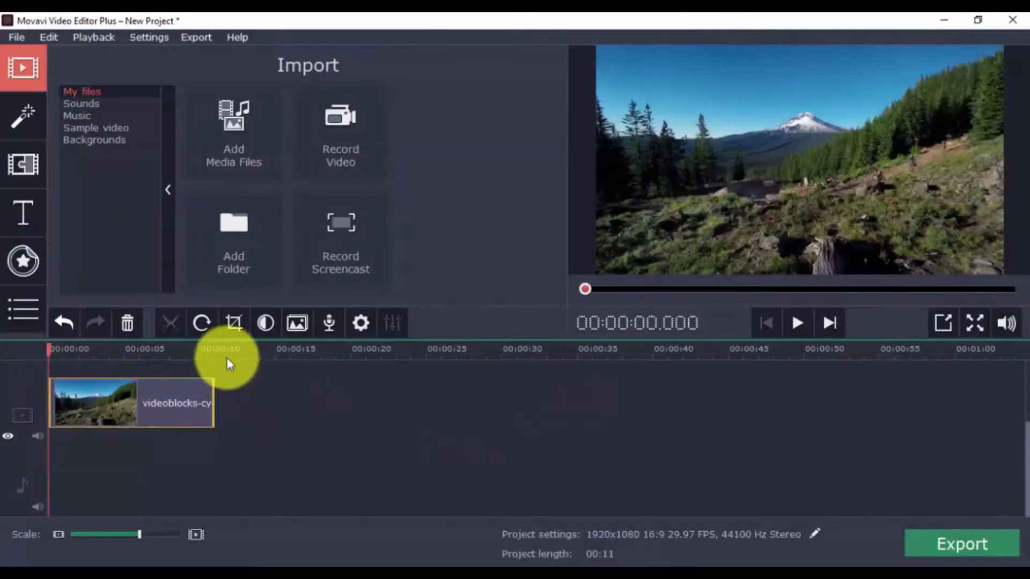
- Rotate the clip two quarter turns, then bring up its crop and angle controls
{"action": "left_click", "coordinate": [200, 323]}
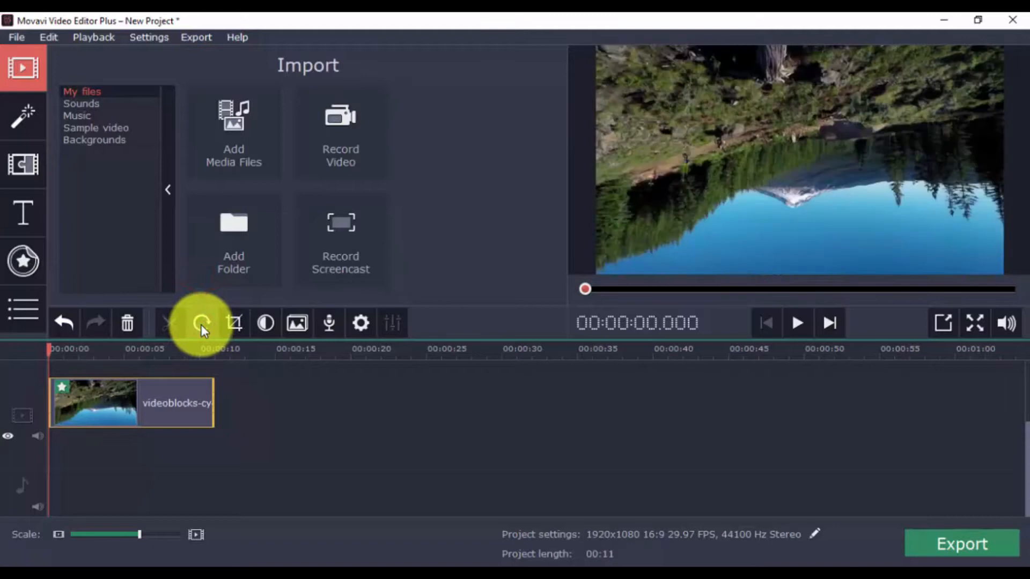
{"action": "left_click", "coordinate": [203, 323]}
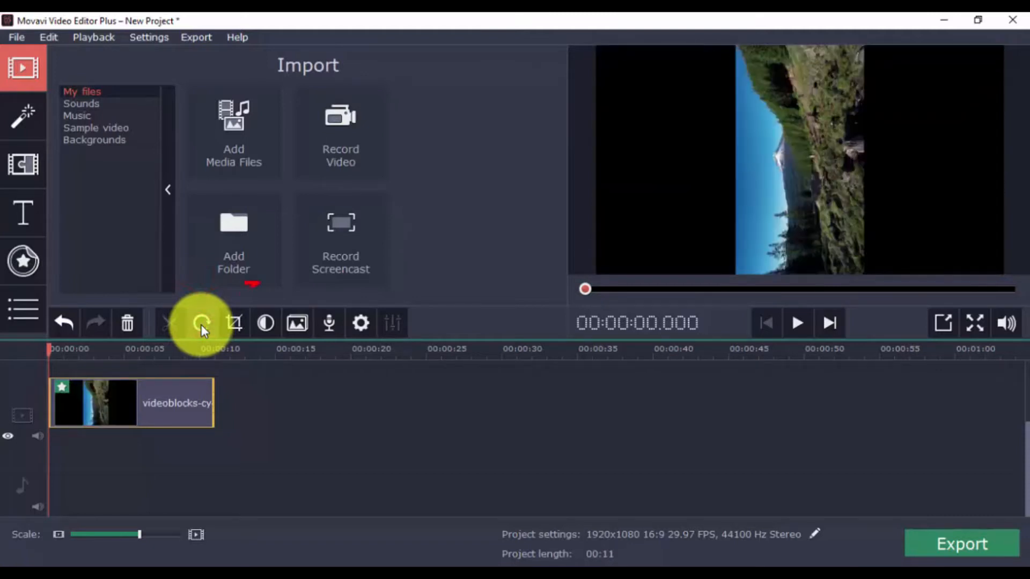
{"action": "left_click", "coordinate": [233, 323]}
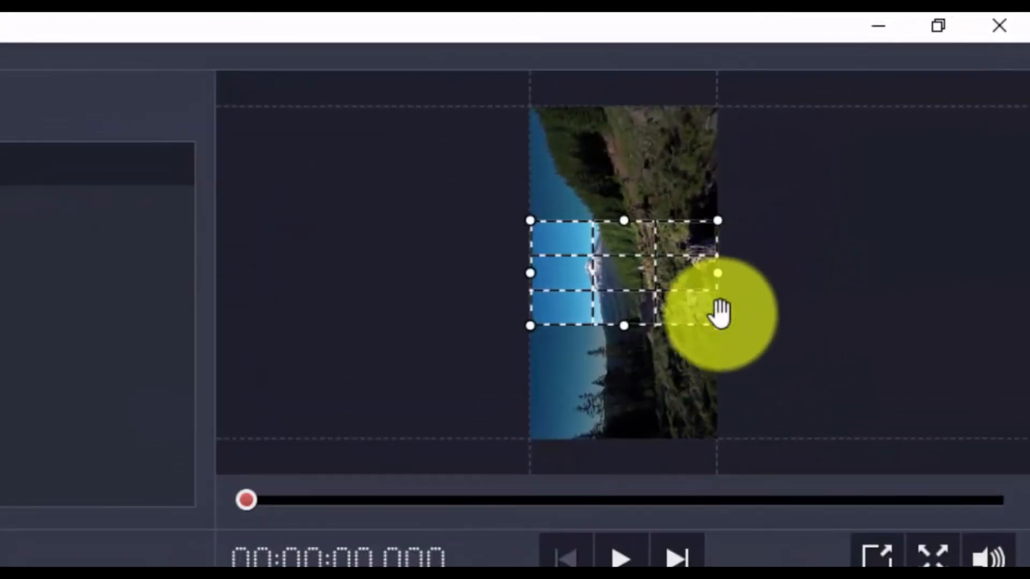
- Resize the crop frame over the picture and tilt it to about -12°
{"action": "left_click_drag", "start_coordinate": [719, 309], "coordinate": [887, 421]}
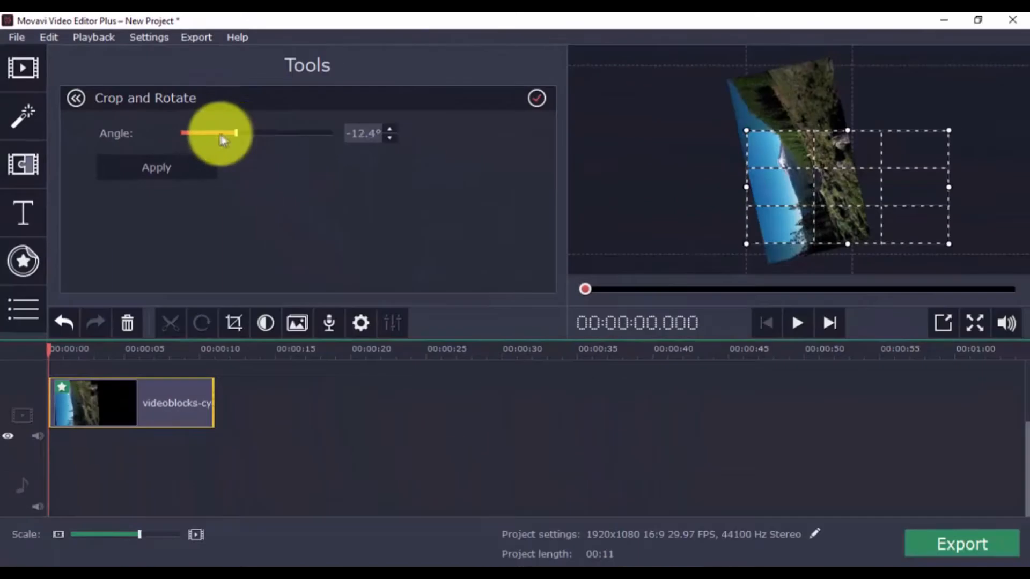
{"action": "left_click_drag", "start_coordinate": [226, 133], "coordinate": [301, 133]}
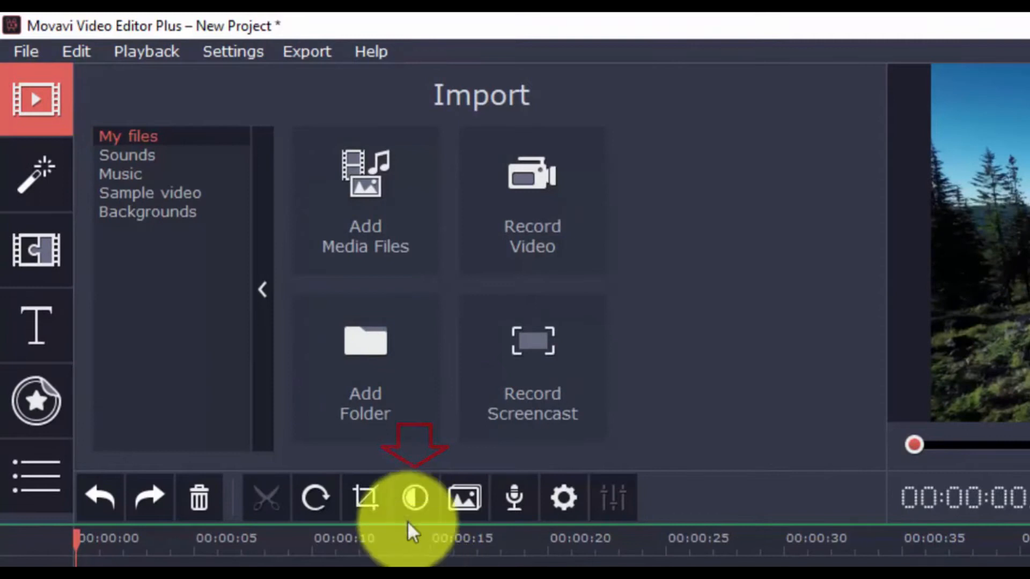
- Show the Manual Adjustments colour sliders and scroll through brightness, contrast, saturation and the rest
{"action": "left_click", "coordinate": [416, 497]}
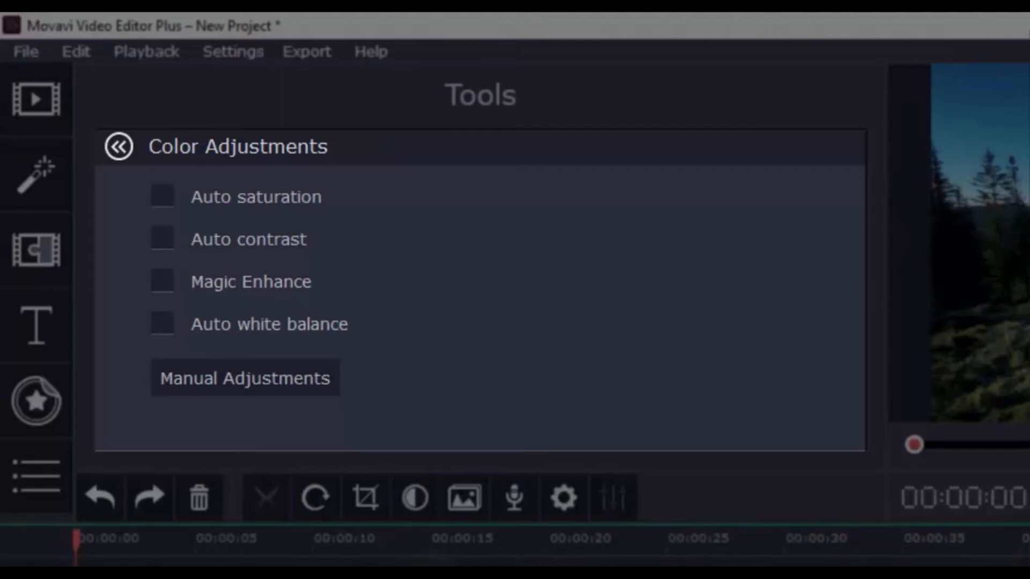
{"action": "left_click", "coordinate": [245, 378]}
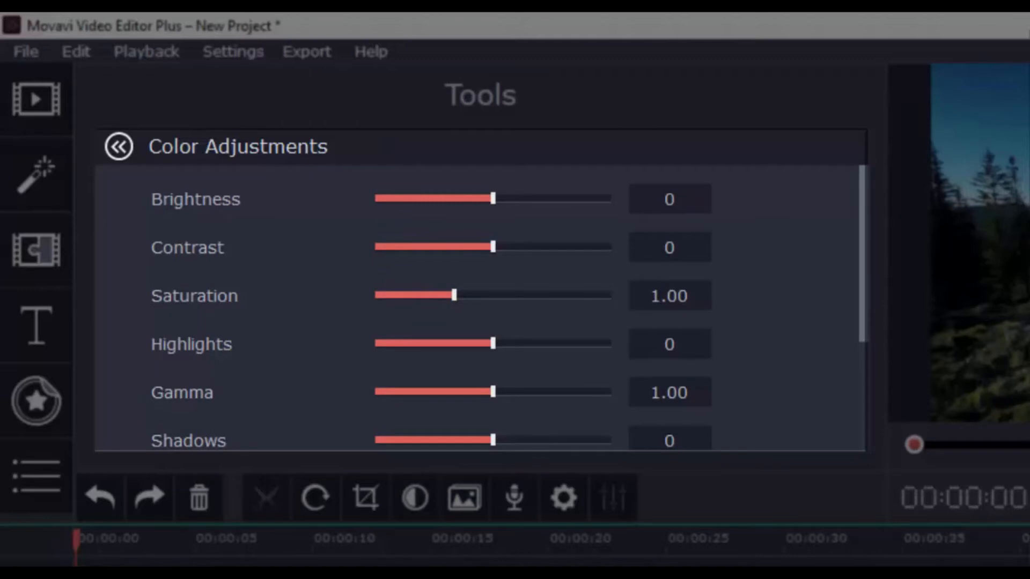
{"action": "scroll", "scroll_direction": "down", "scroll_amount": 3}
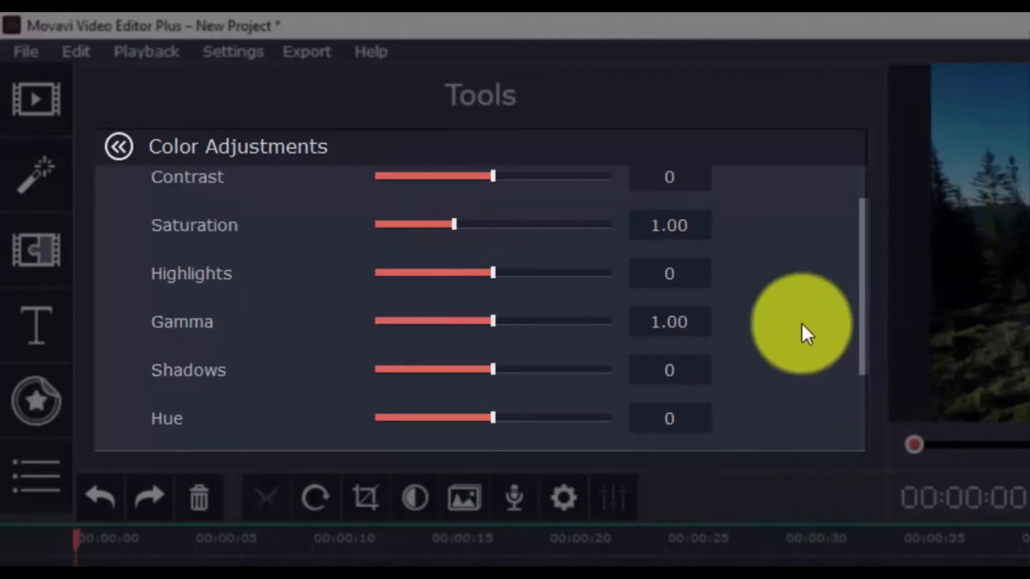
{"action": "scroll", "scroll_direction": "down", "scroll_amount": 3}
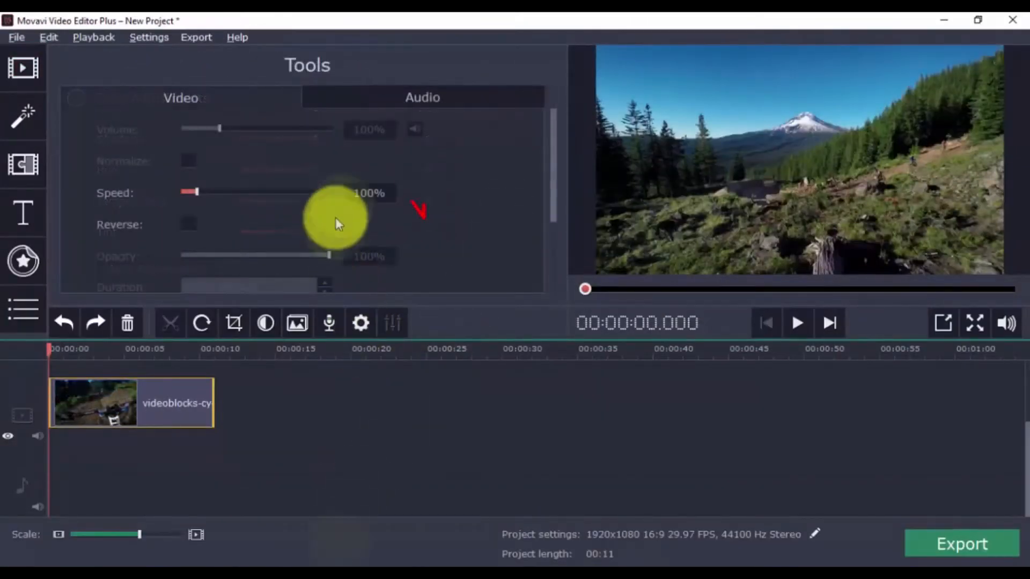
- Set the clip speed to 200%, preview it, then make it play in reverse
{"action": "left_click_drag", "start_coordinate": [192, 191], "coordinate": [211, 191]}
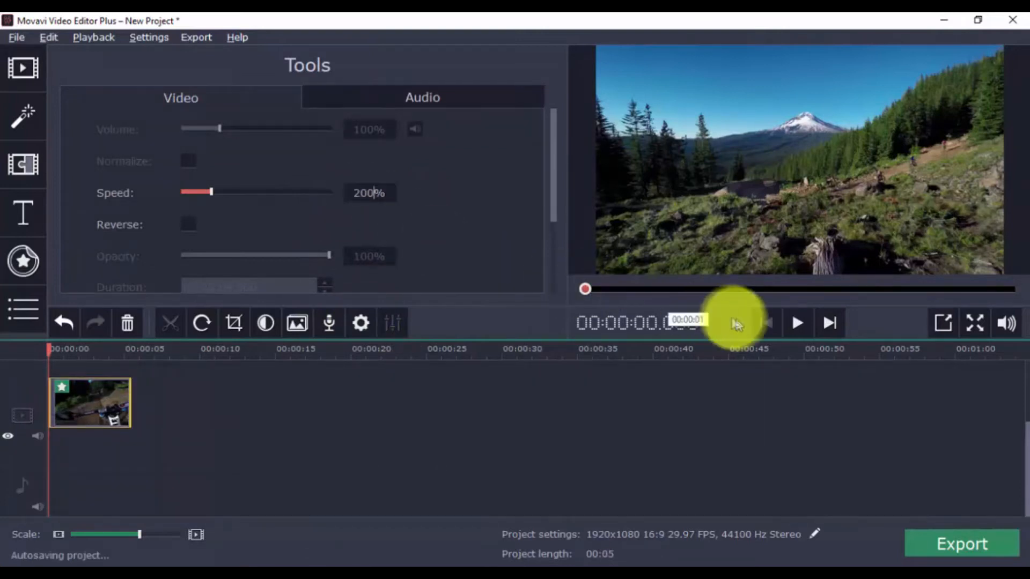
{"action": "left_click", "coordinate": [797, 323]}
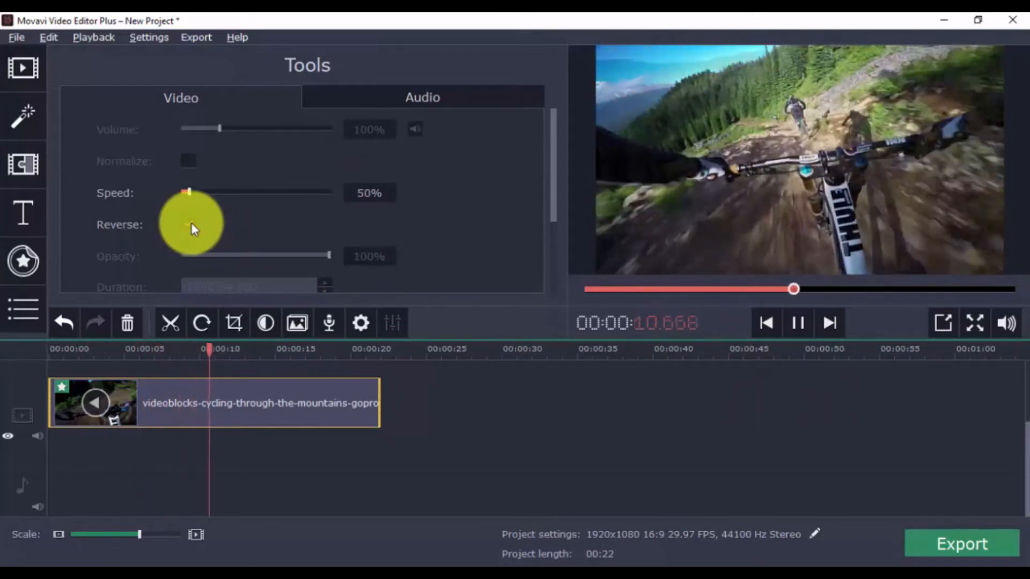
{"action": "left_click", "coordinate": [23, 67]}
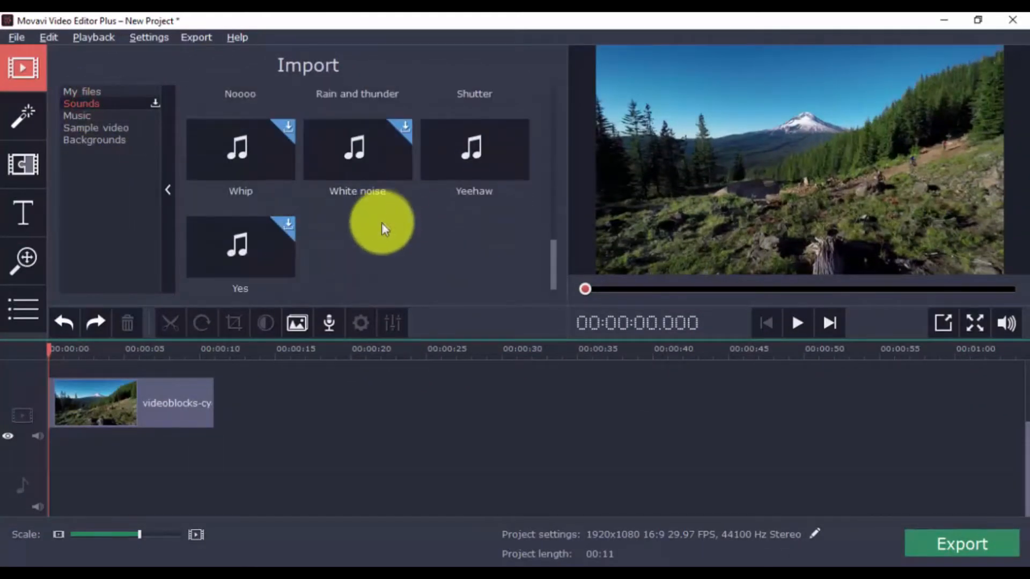
{"action": "left_click_drag", "start_coordinate": [473, 149], "coordinate": [130, 470]}
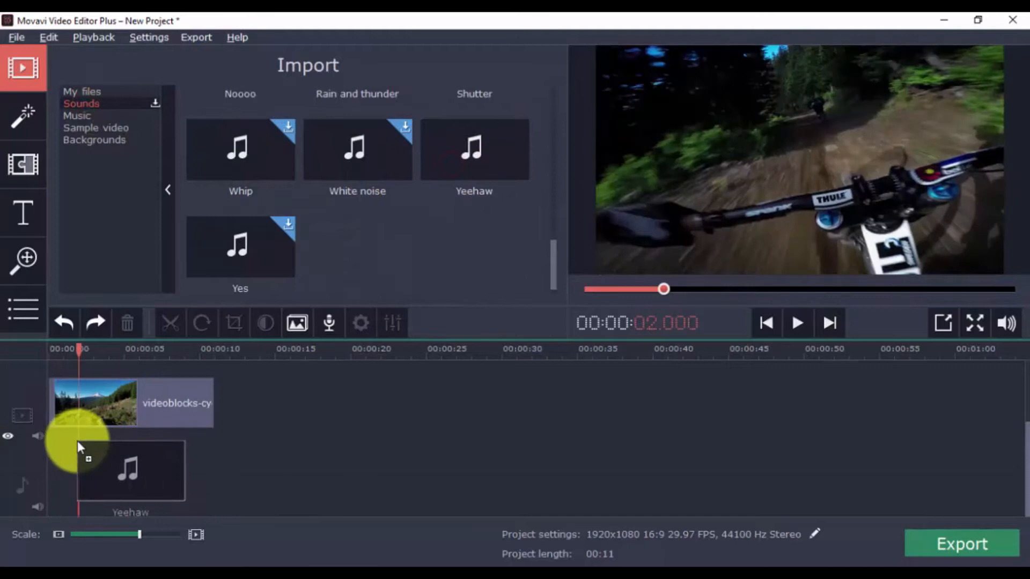
{"action": "left_click", "coordinate": [797, 323]}
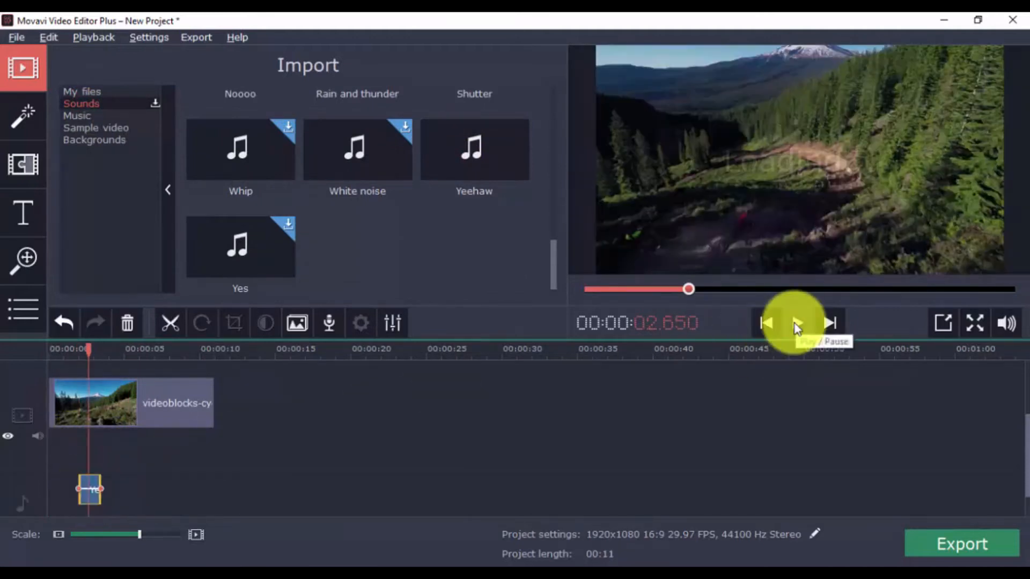
{"action": "left_click", "coordinate": [797, 322]}
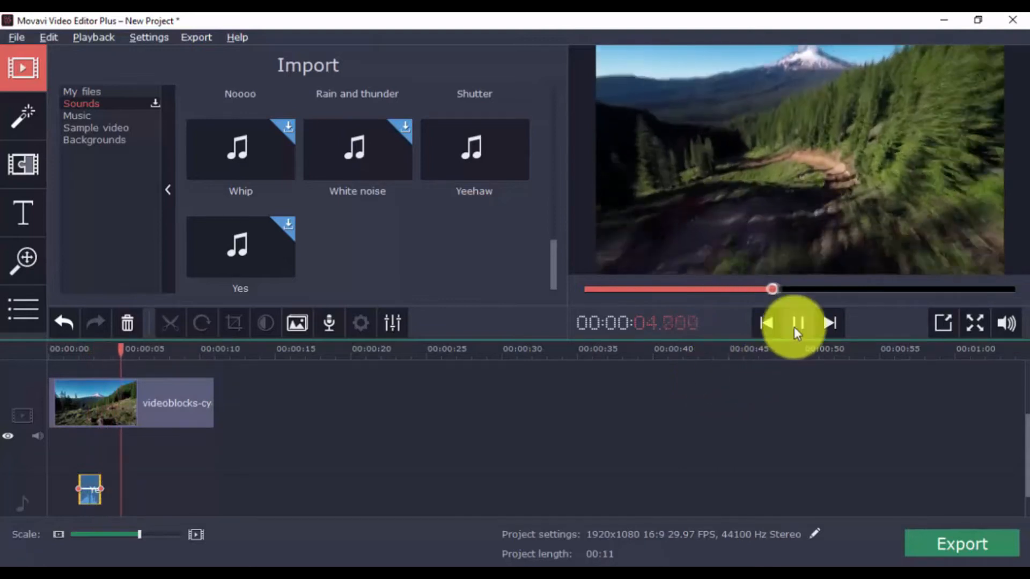
{"action": "left_click", "coordinate": [797, 323]}
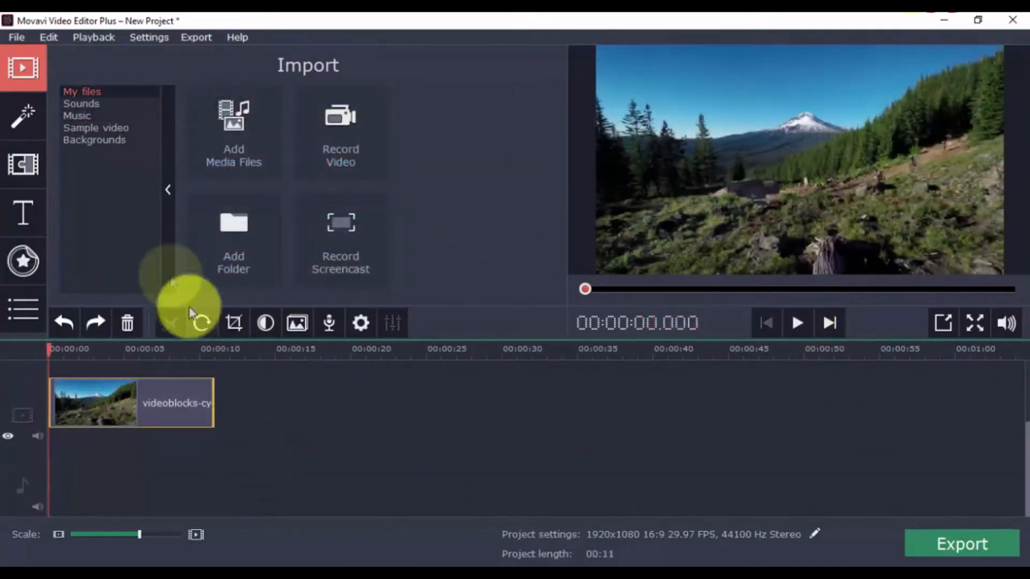
{"action": "left_click", "coordinate": [96, 127]}
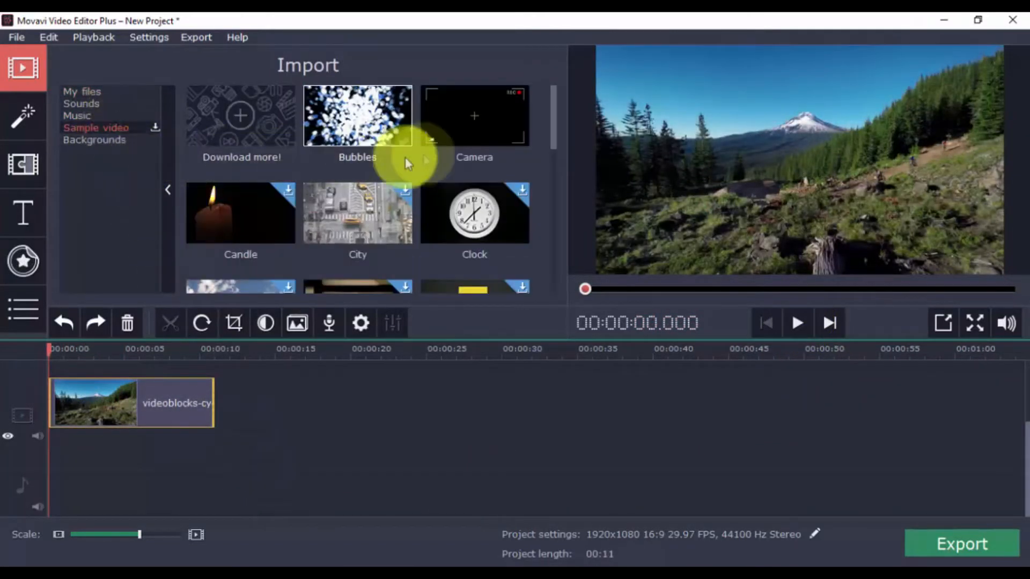
{"action": "left_click", "coordinate": [473, 115]}
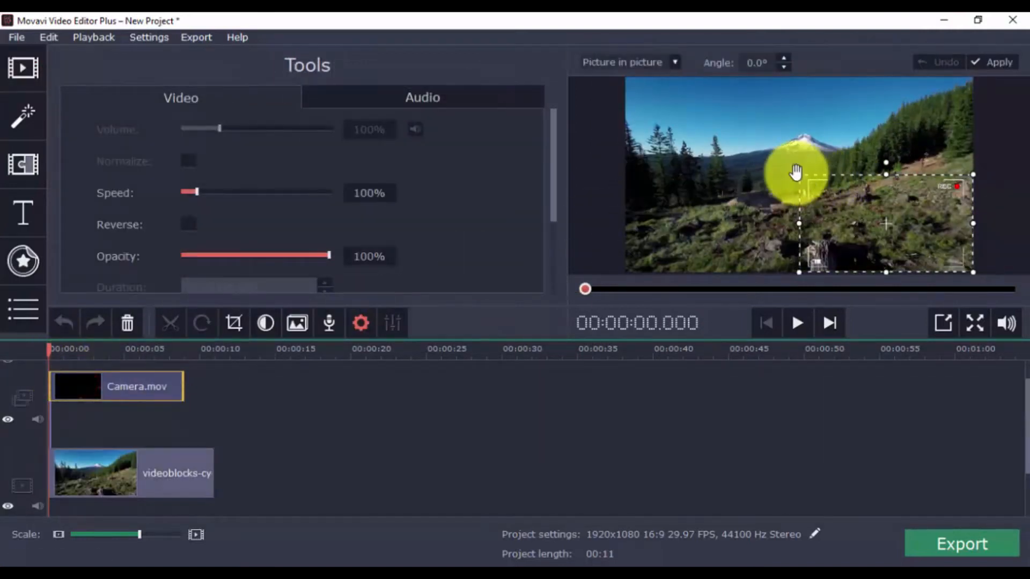
{"action": "left_click", "coordinate": [798, 323]}
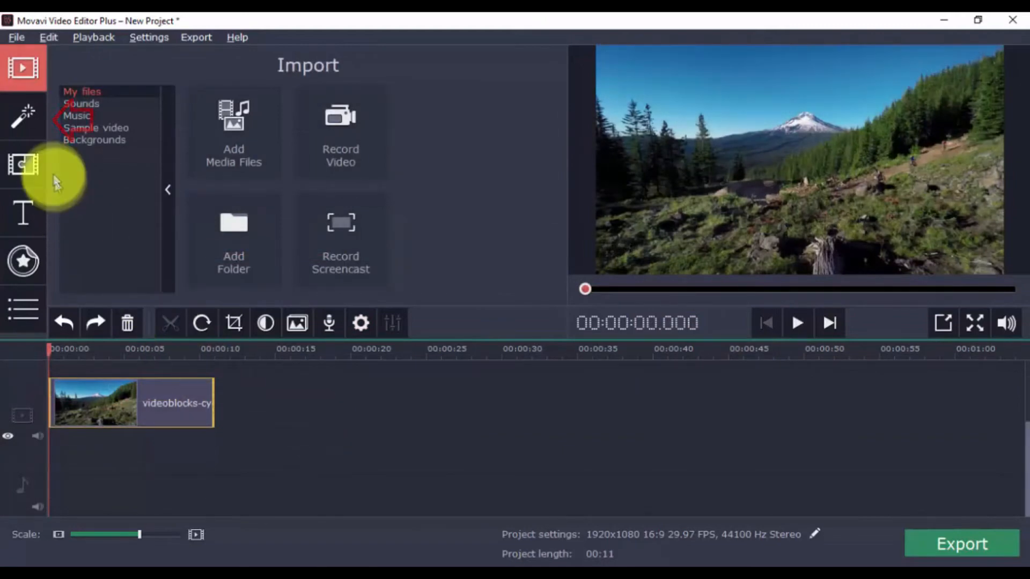
- Apply the Light leaks 1 filter to the cycling clip and play it back
{"action": "left_click", "coordinate": [23, 117]}
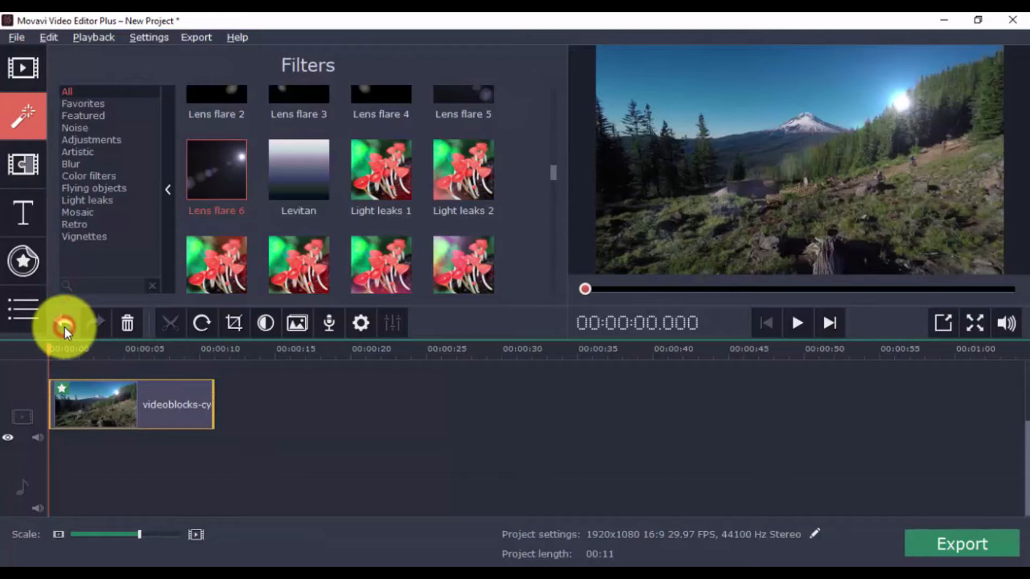
{"action": "left_click_drag", "start_coordinate": [380, 169], "coordinate": [191, 381]}
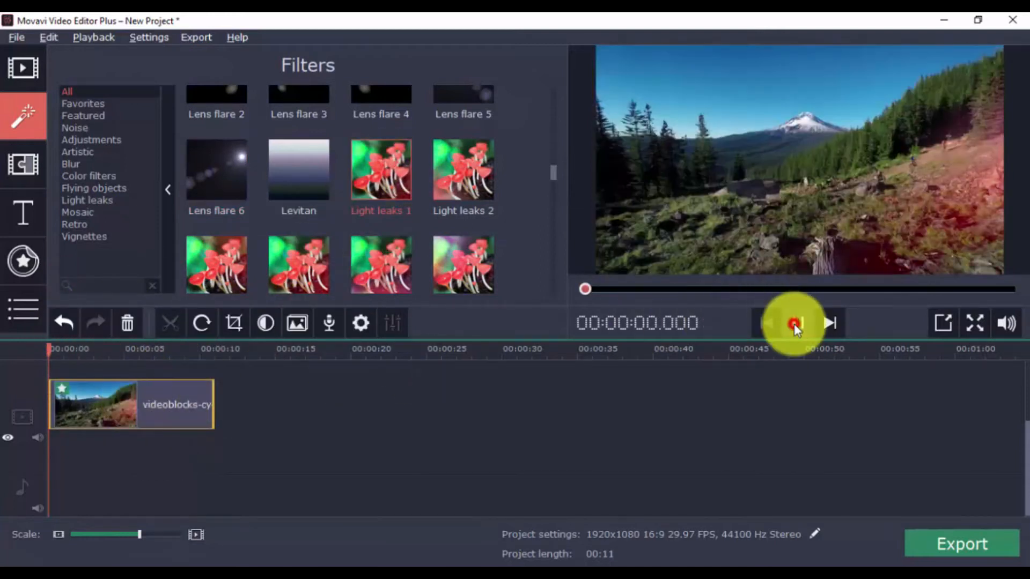
{"action": "left_click", "coordinate": [795, 323]}
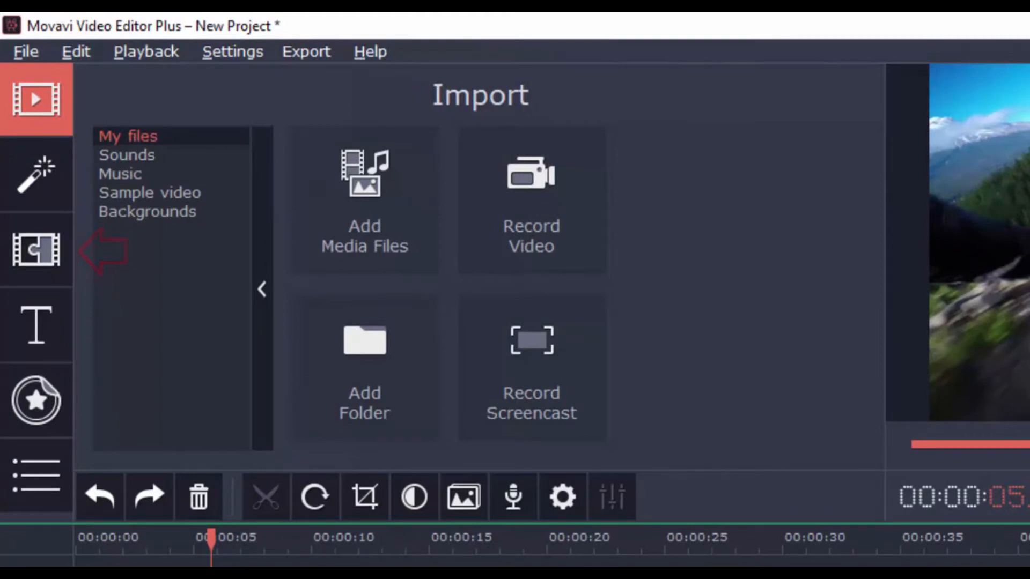
- Place the Ken Burns transition between the two clip parts and preview it
{"action": "left_click", "coordinate": [35, 250]}
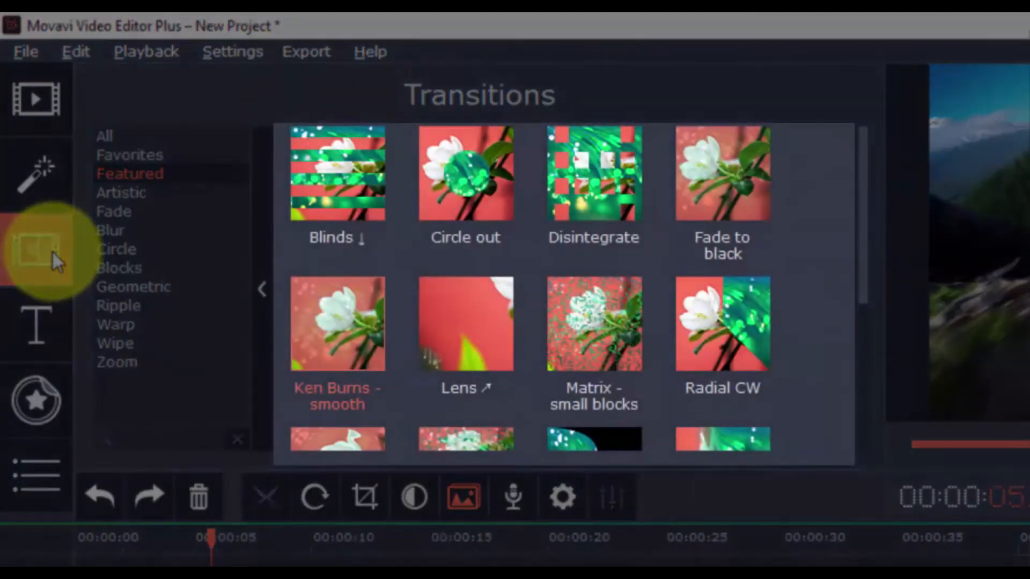
{"action": "left_click", "coordinate": [23, 68]}
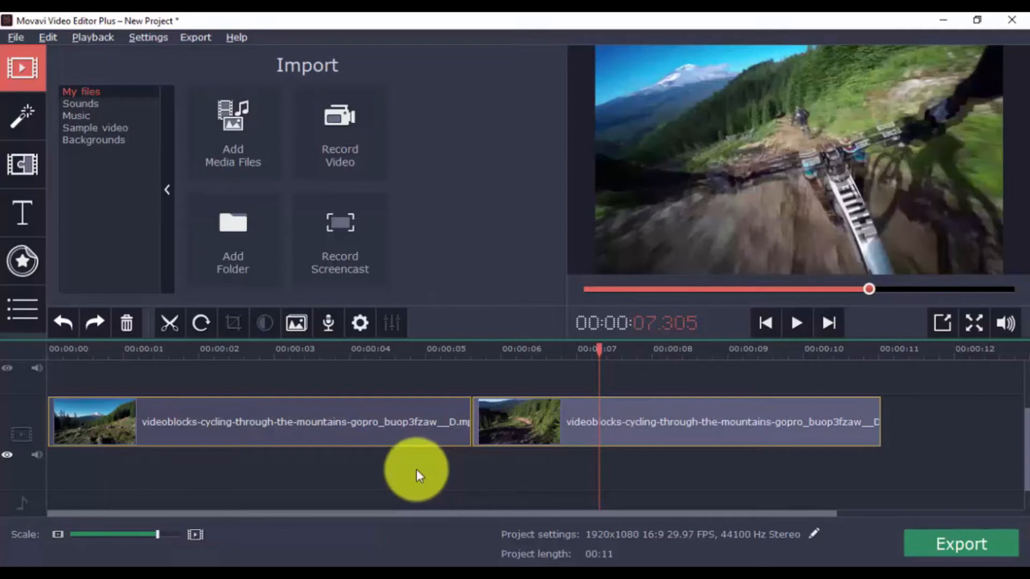
{"action": "left_click", "coordinate": [22, 166]}
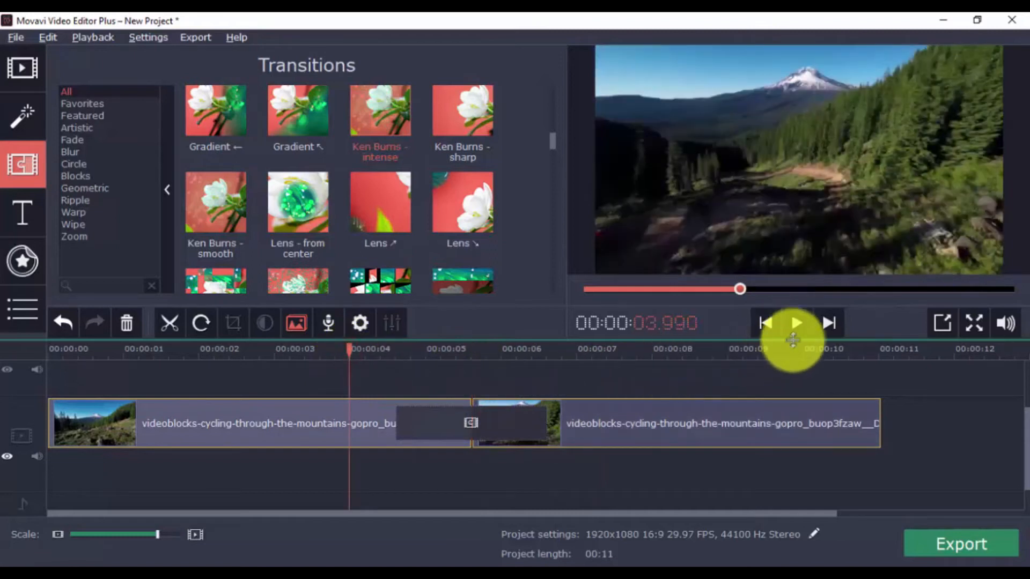
{"action": "left_click", "coordinate": [795, 323]}
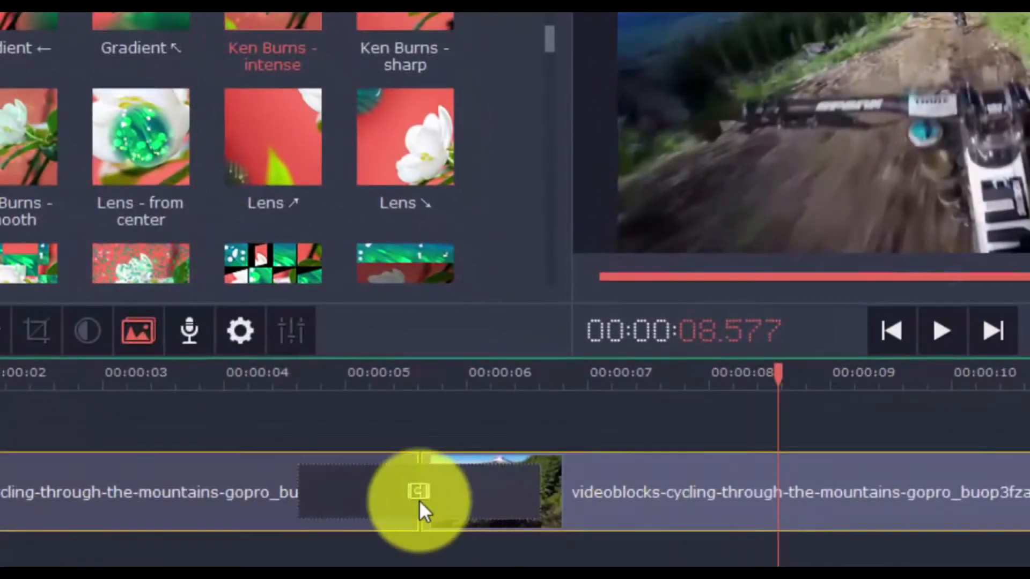
- Confirm the transition's settings, then drop the Lens transition onto the junction
{"action": "double_click", "coordinate": [420, 491]}
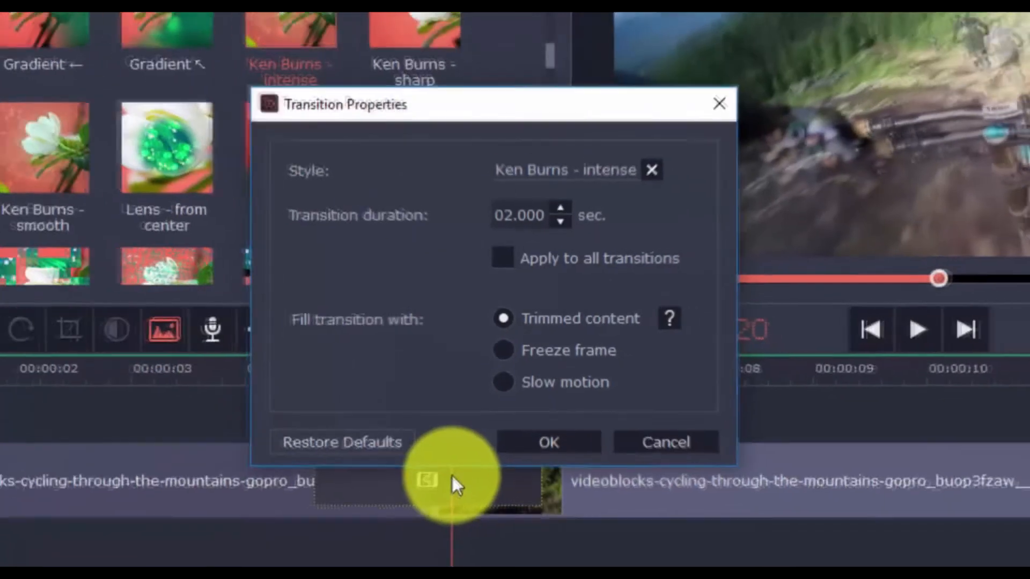
{"action": "left_click", "coordinate": [547, 441]}
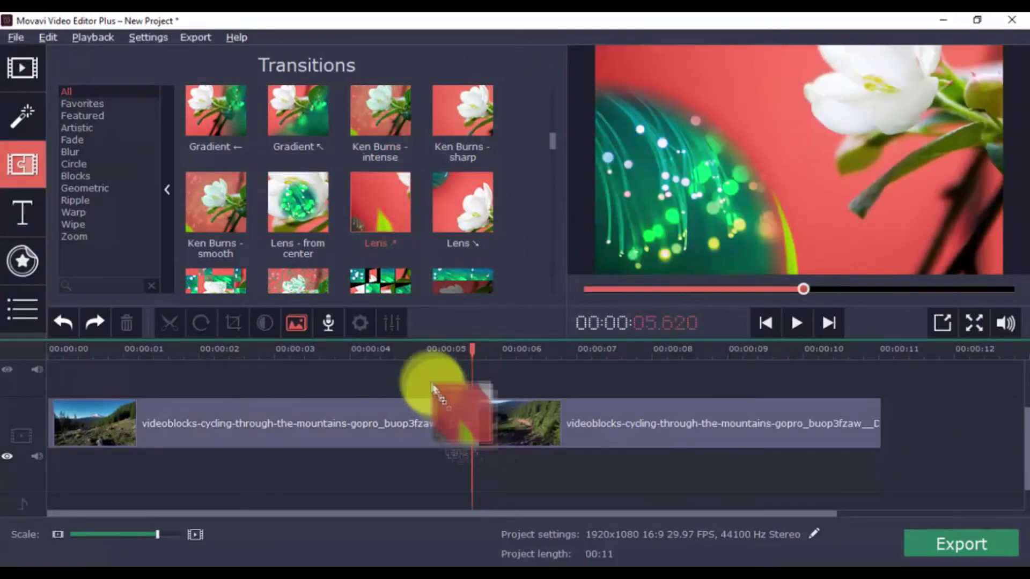
{"action": "left_click", "coordinate": [795, 323]}
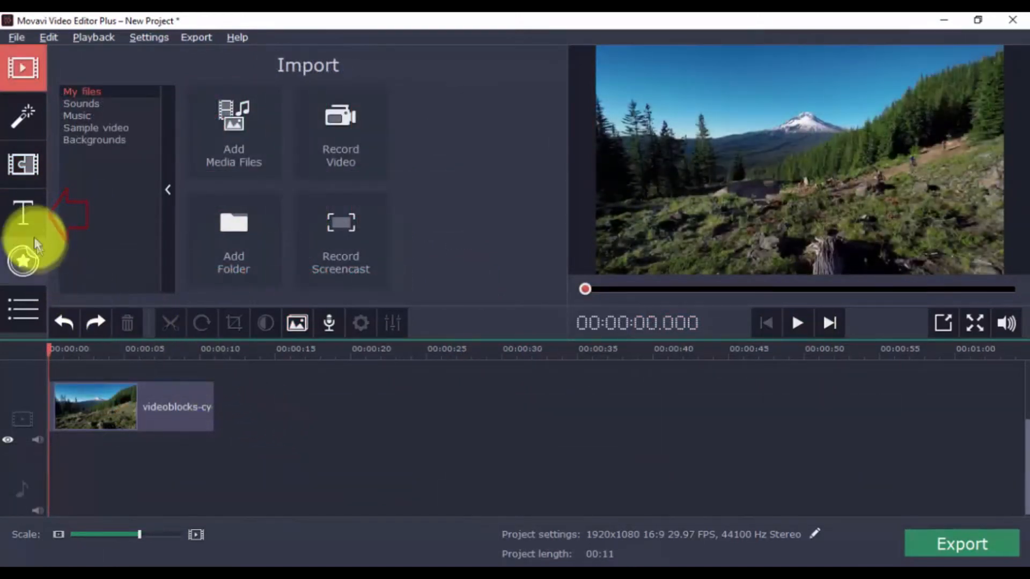
{"action": "left_click", "coordinate": [23, 212]}
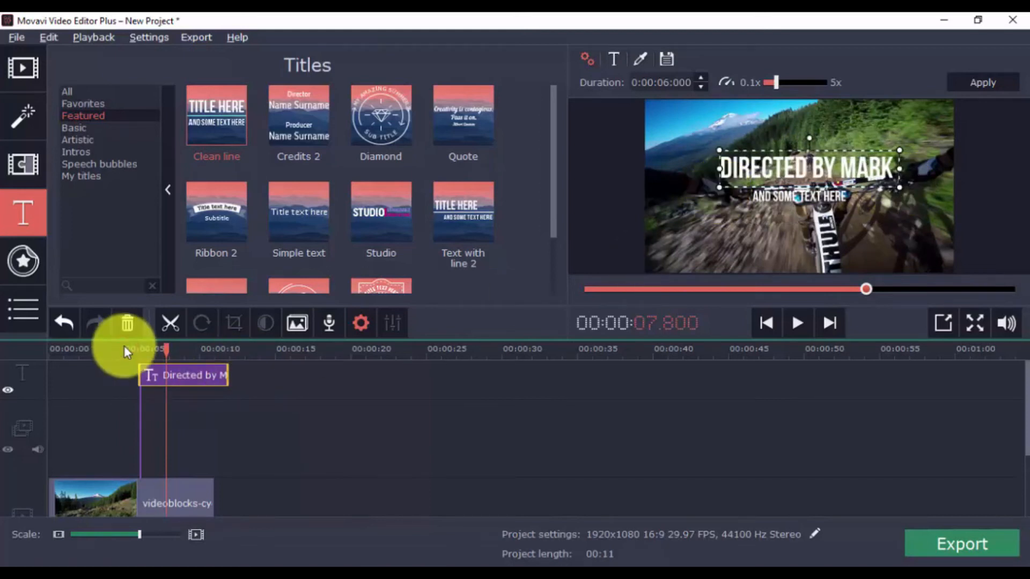
{"action": "left_click", "coordinate": [797, 322]}
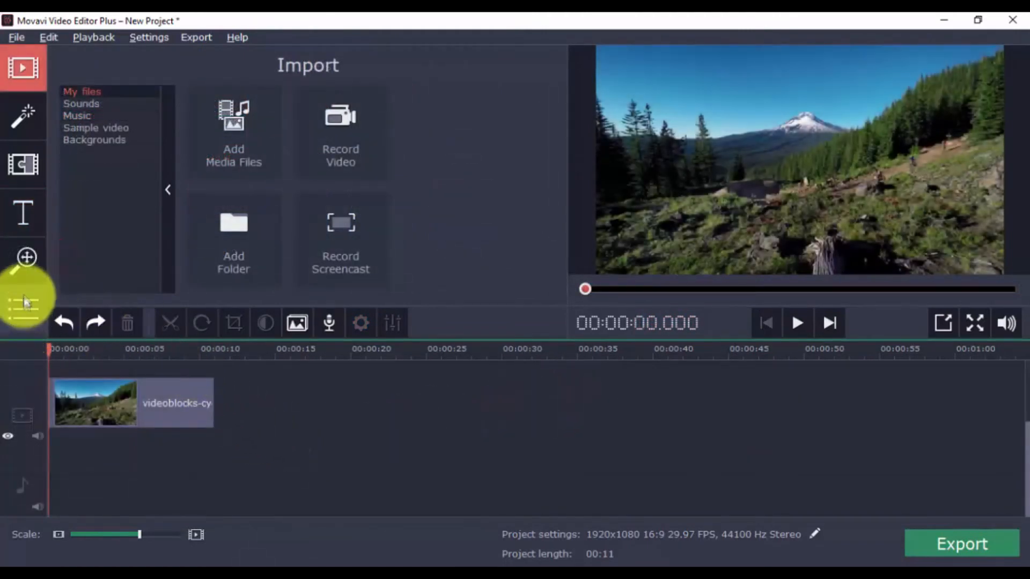
- Add a Zoom in effect to the cycling clip from the Pan and Zoom tool
{"action": "left_click", "coordinate": [25, 257]}
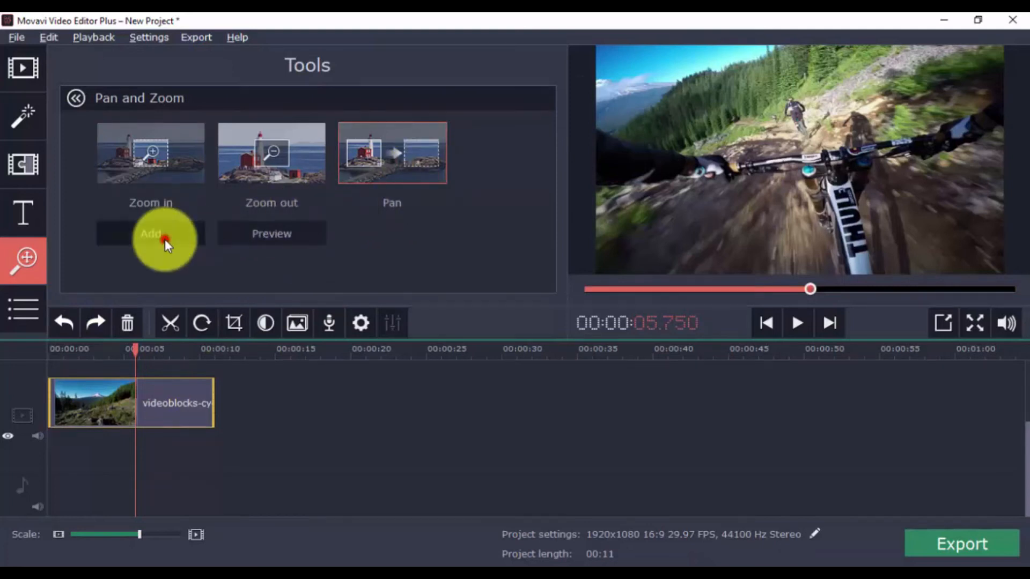
{"action": "left_click", "coordinate": [150, 234]}
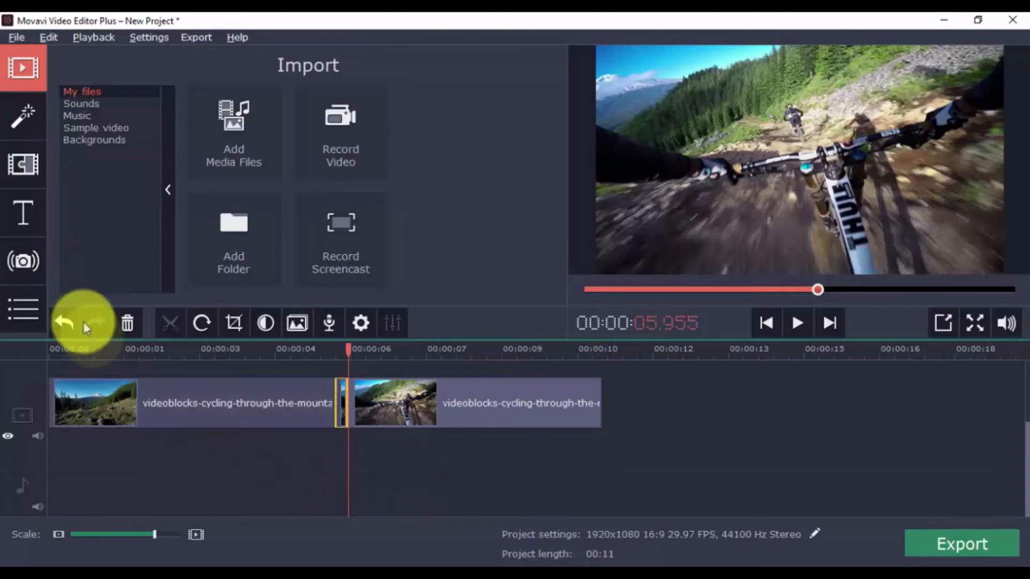
- Run a stabilization preview on the cycling clip and close the dialog without applying it
{"action": "left_click", "coordinate": [22, 262]}
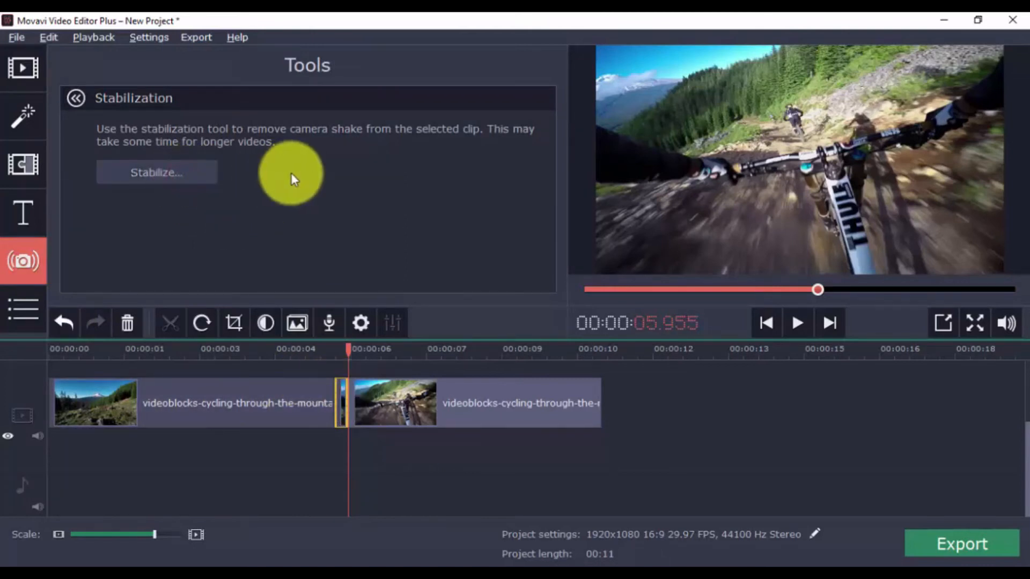
{"action": "left_click", "coordinate": [157, 171]}
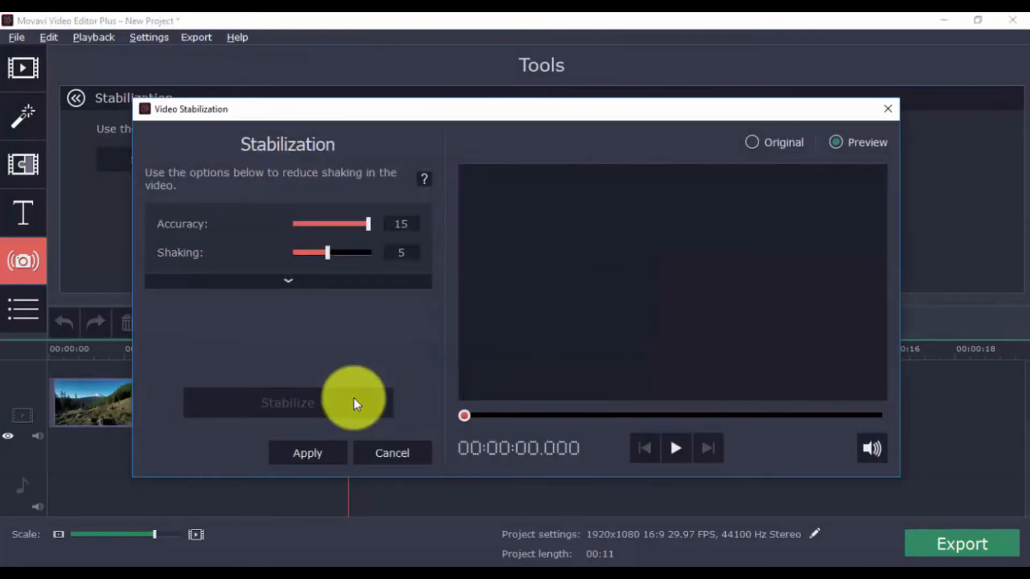
{"action": "left_click", "coordinate": [676, 448]}
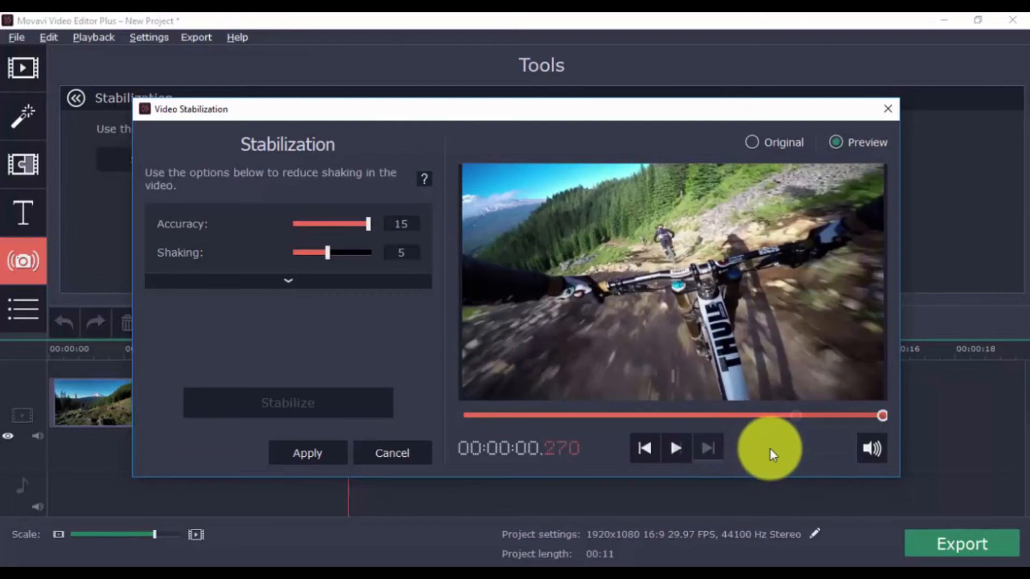
{"action": "mouse_move", "coordinate": [883, 108]}
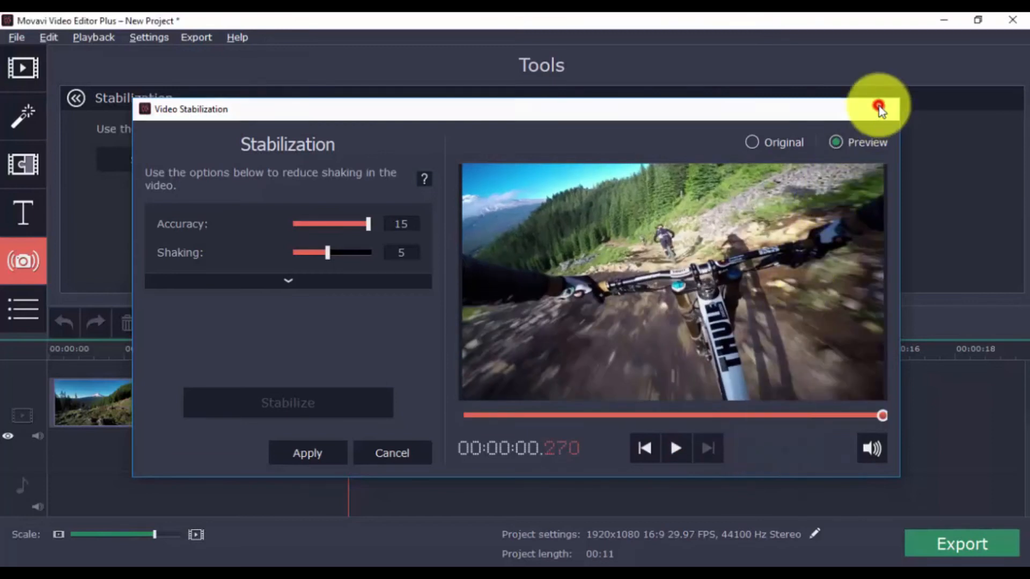
{"action": "left_click", "coordinate": [879, 107]}
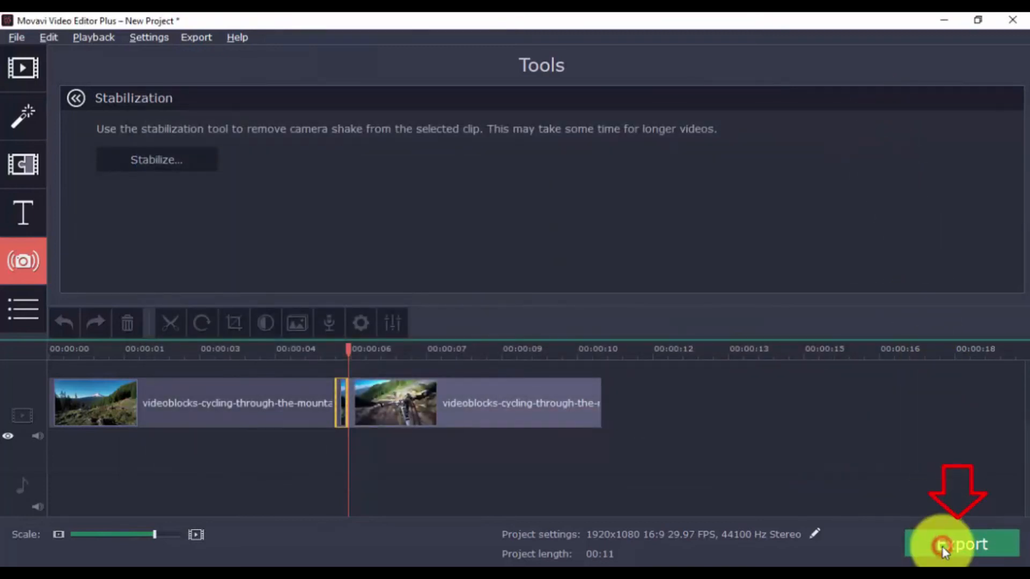
- Browse the Export dialog's video format, TV preset and YouTube upload sections
{"action": "left_click", "coordinate": [959, 544]}
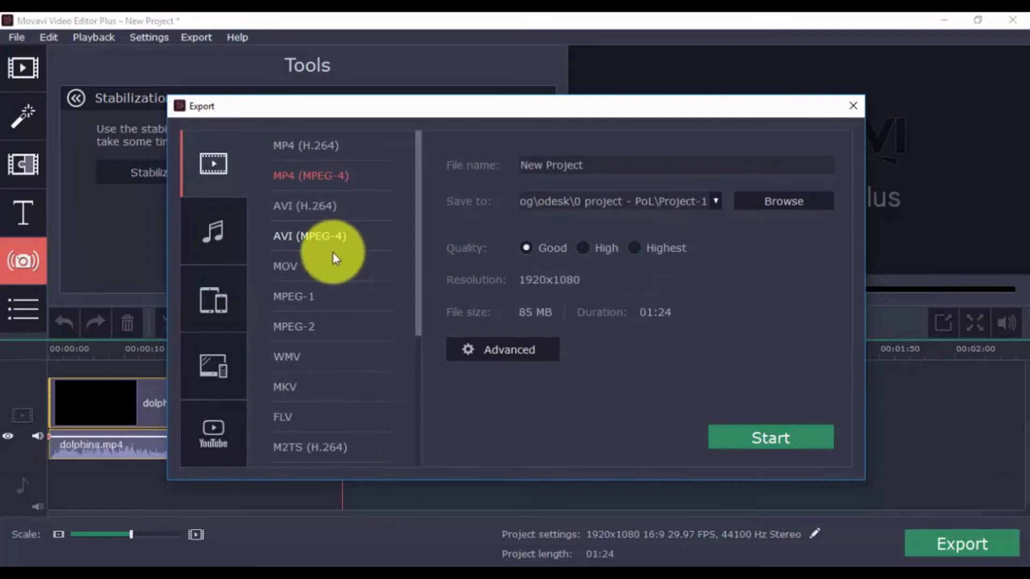
{"action": "left_click", "coordinate": [212, 303]}
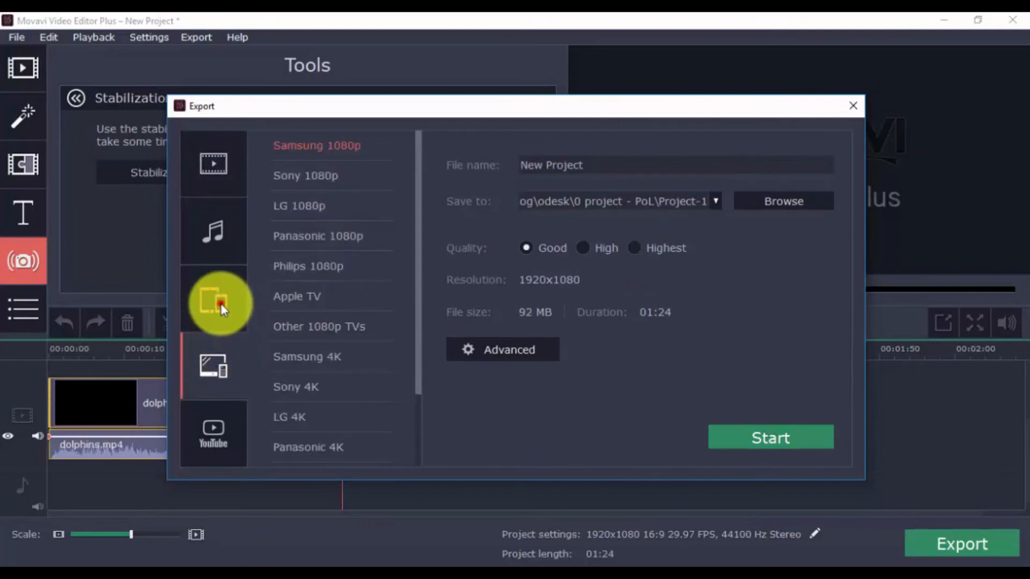
{"action": "left_click", "coordinate": [212, 303]}
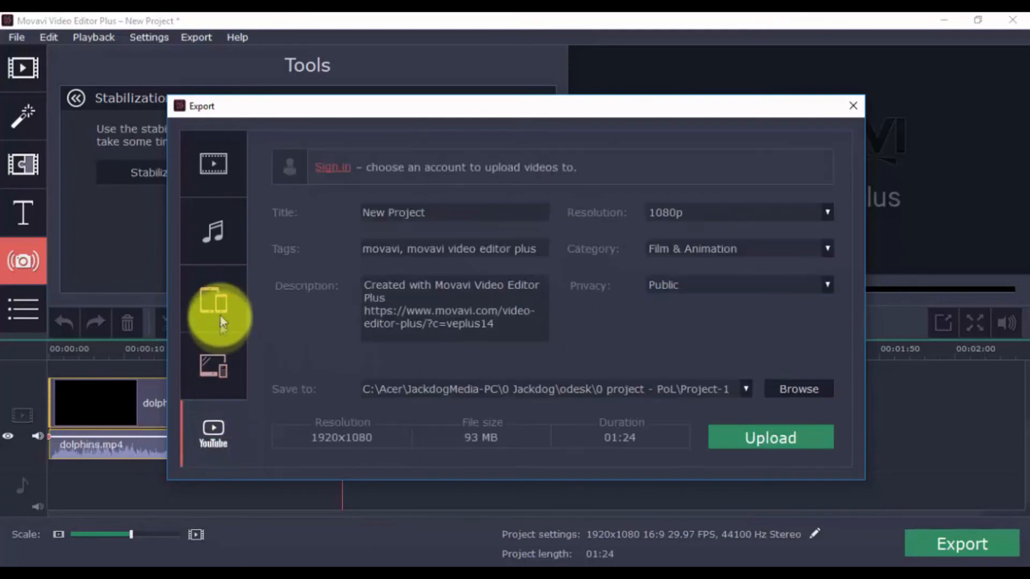
{"action": "left_click", "coordinate": [212, 163]}
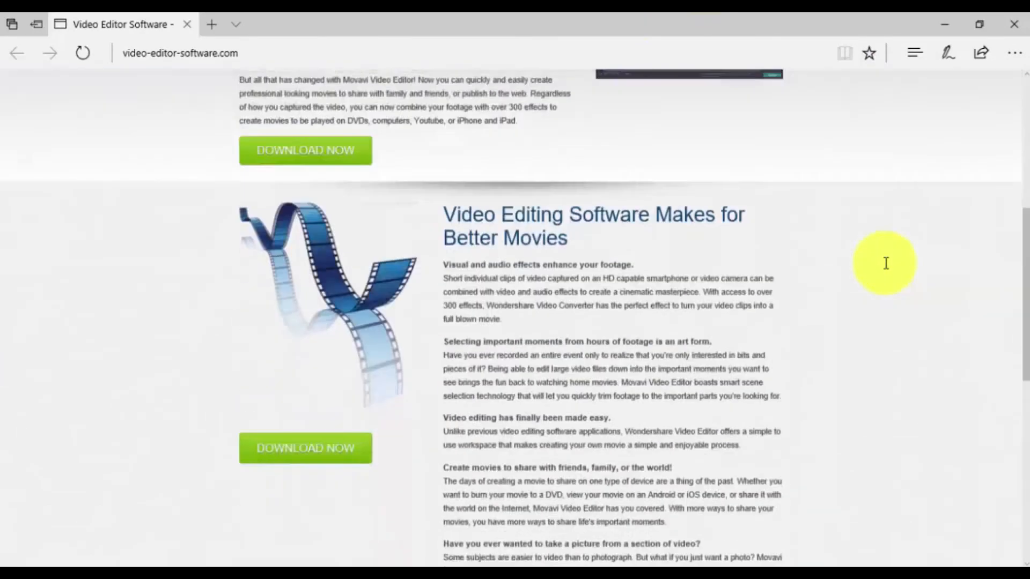
- Scroll the Movavi product page to the Features section and back toward the download offer
{"action": "scroll", "scroll_direction": "down", "scroll_amount": 3}
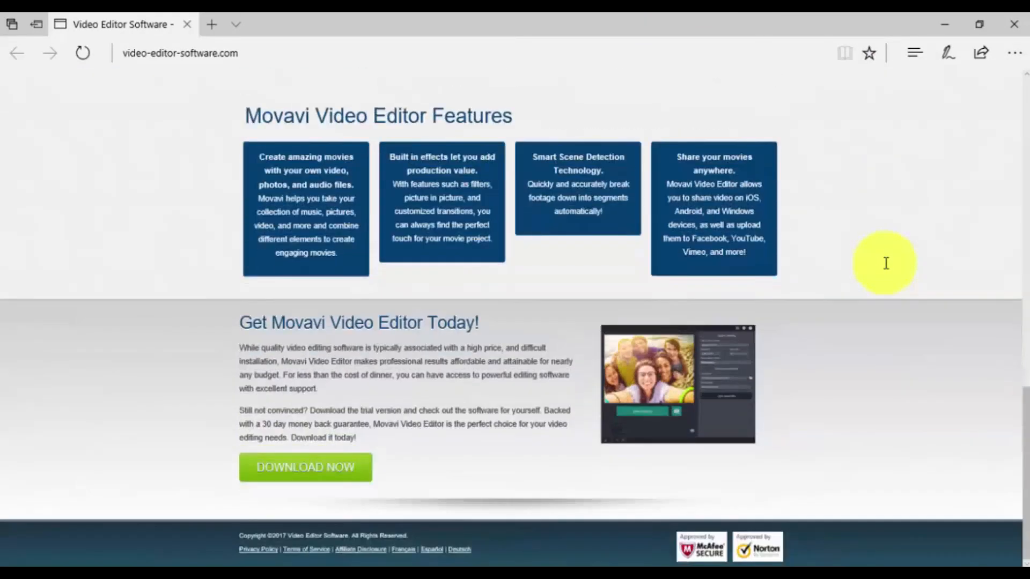
{"action": "scroll", "scroll_direction": "up", "scroll_amount": 3}
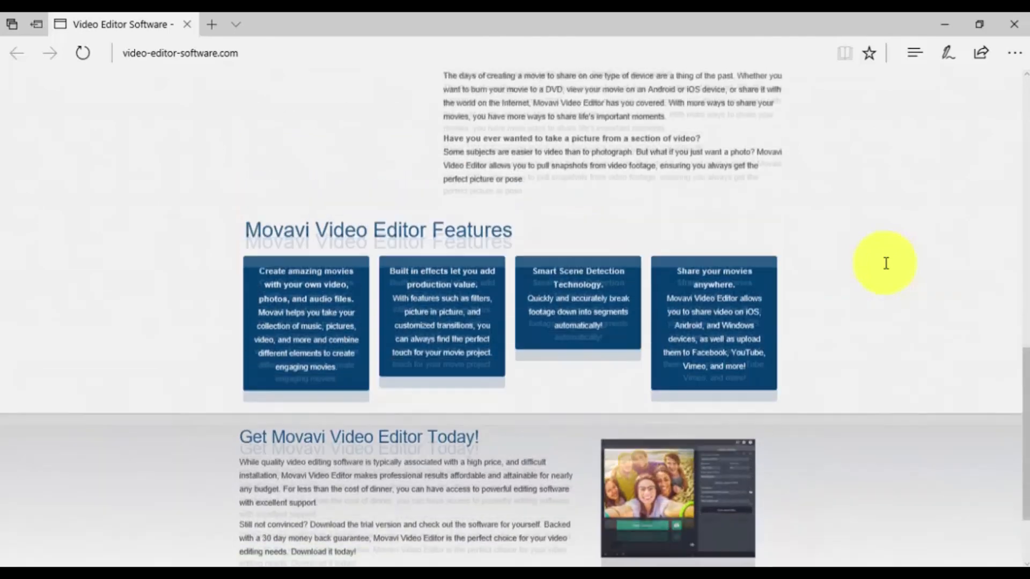